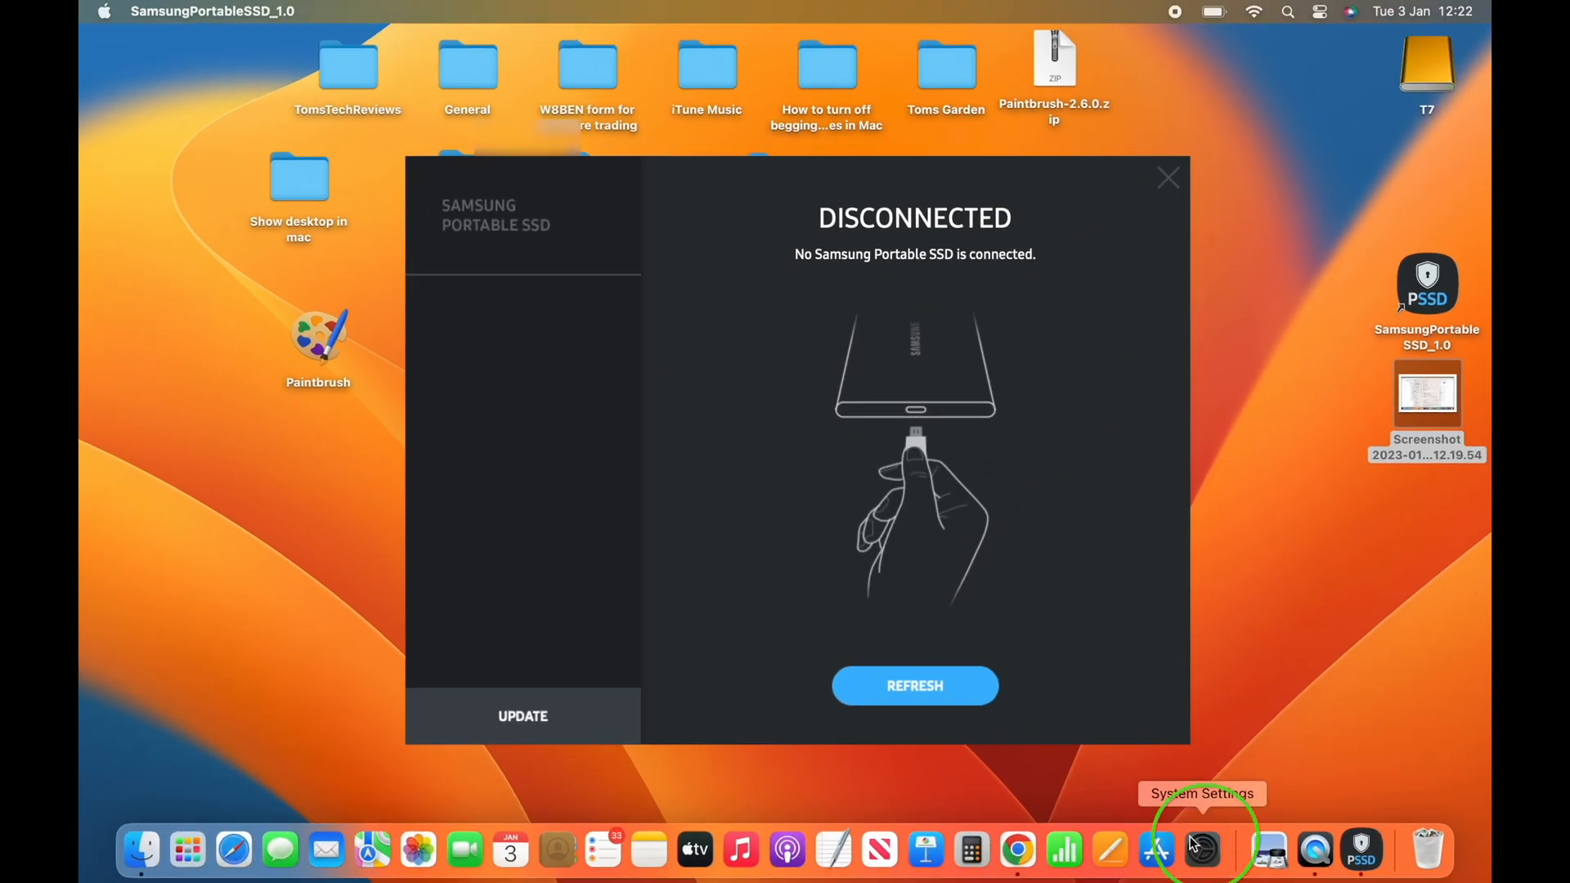
Navigate to Privacy & Security and scroll to the Security section showing extensions blocked.
click(1200, 851)
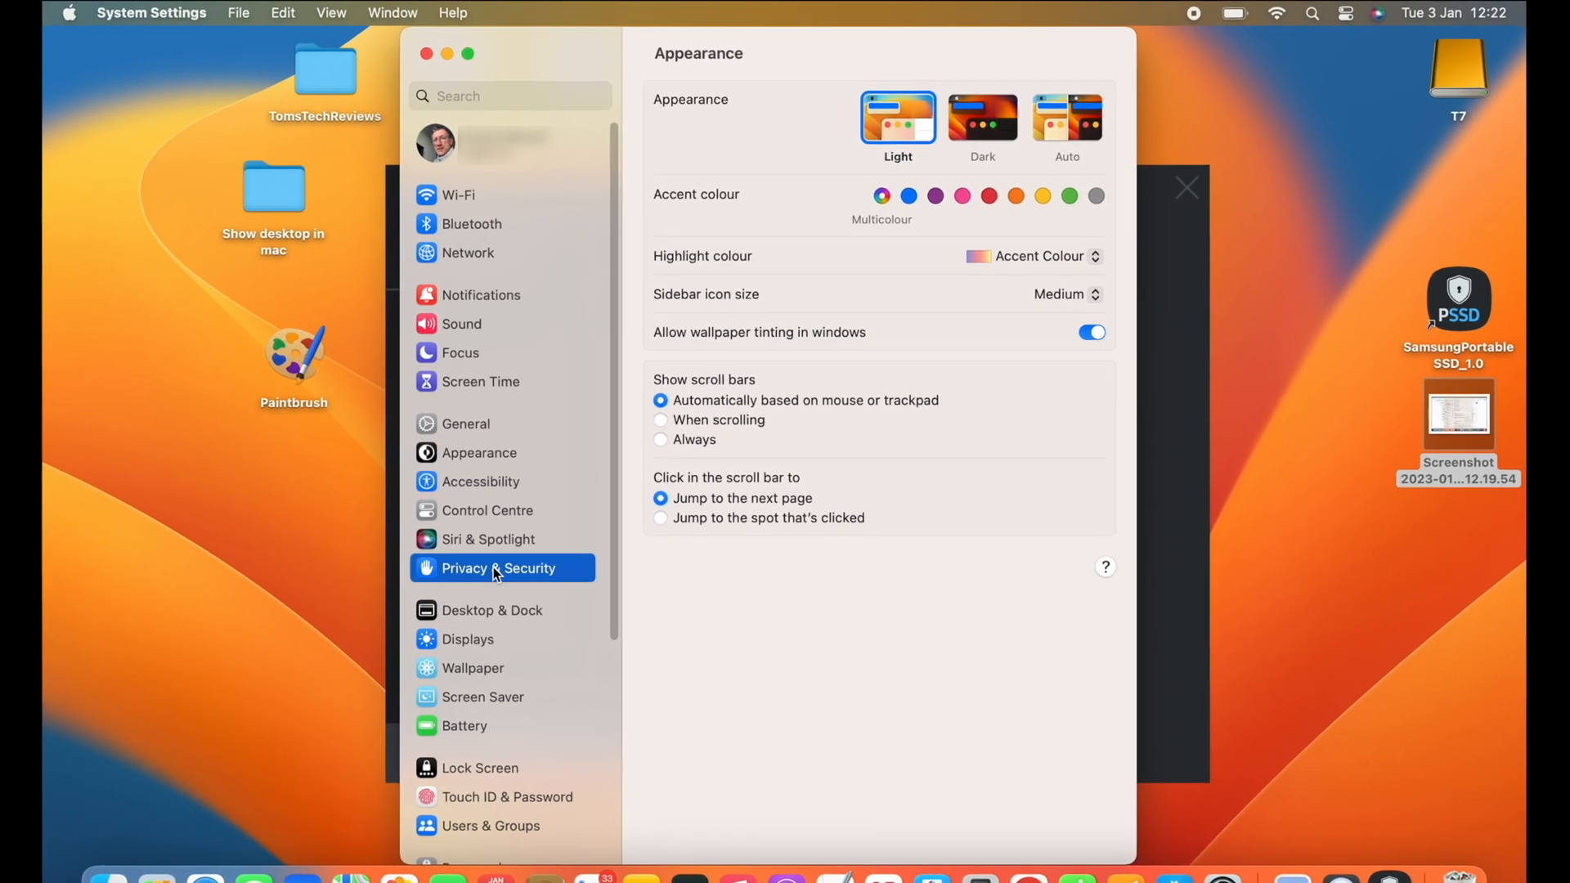
click(497, 569)
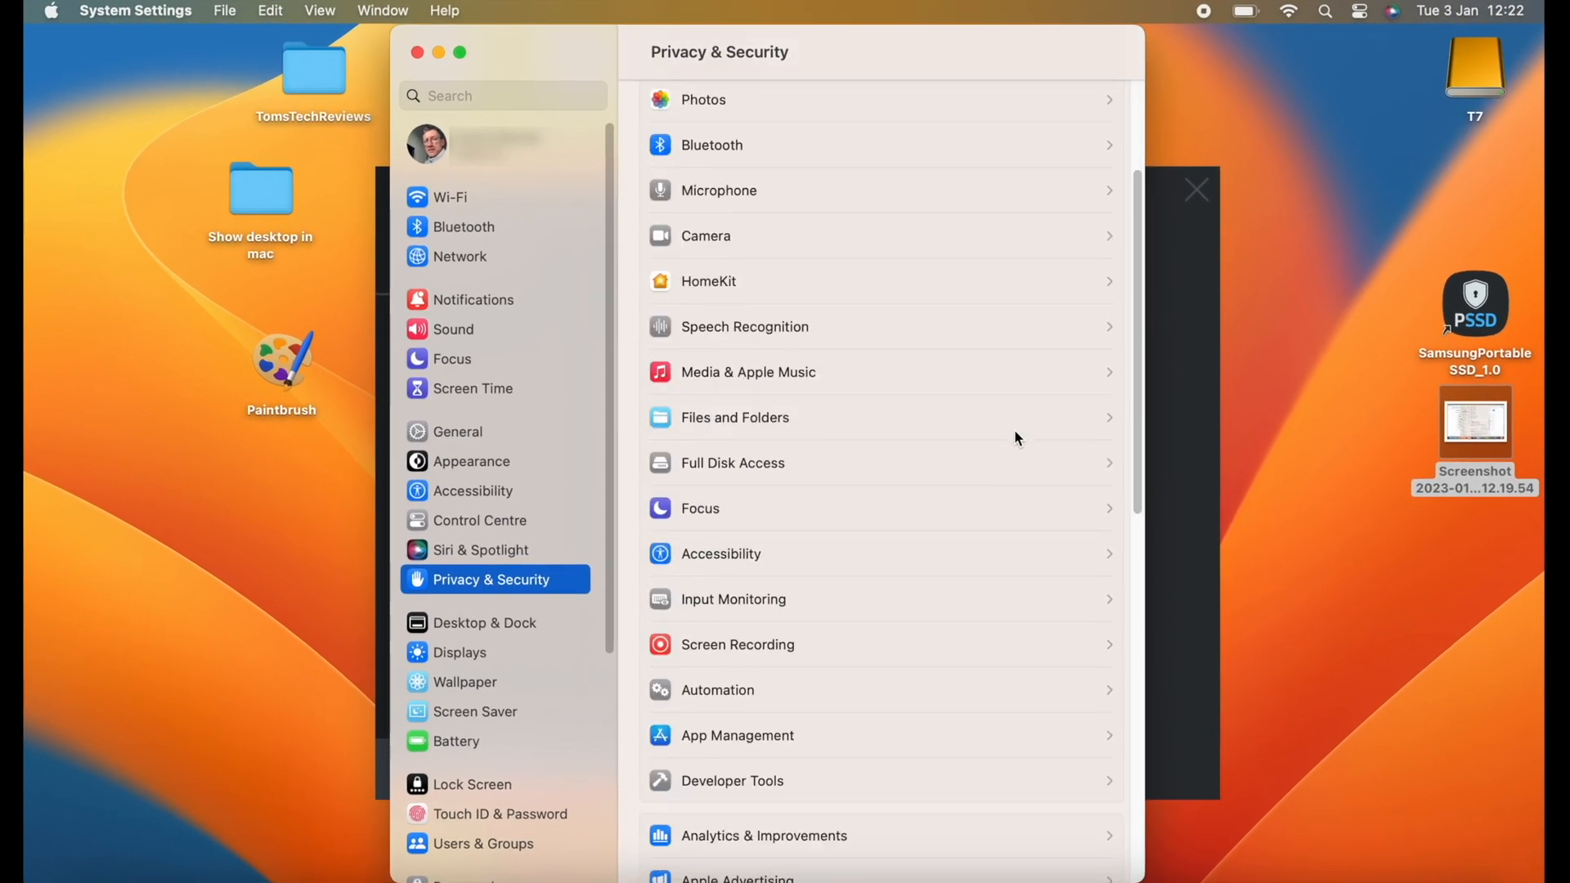
scroll(down, 3)
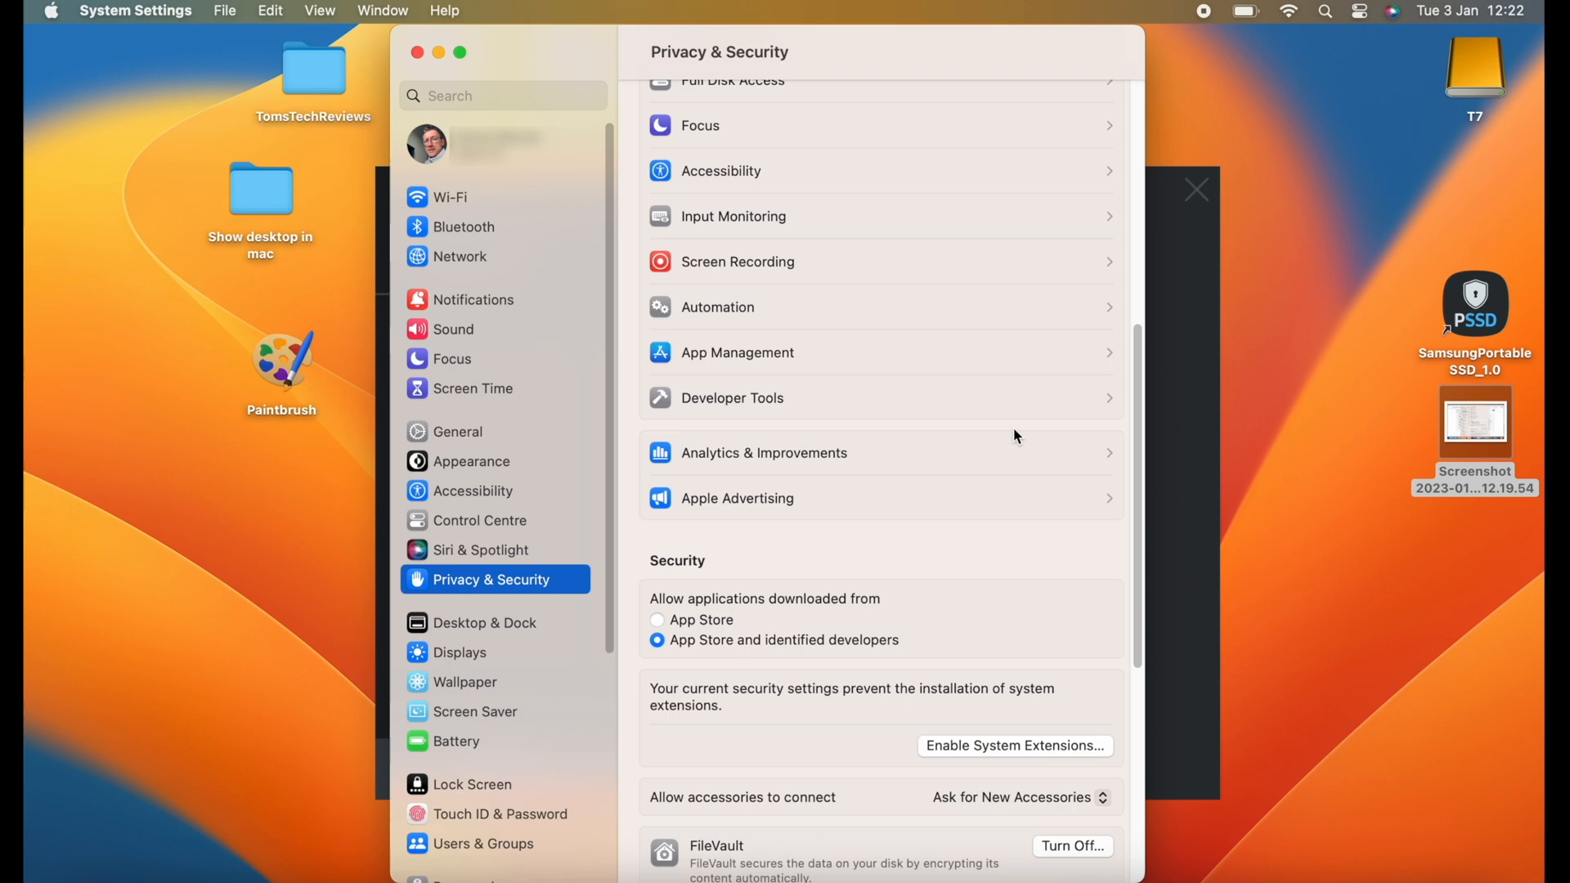
scroll(down, 3)
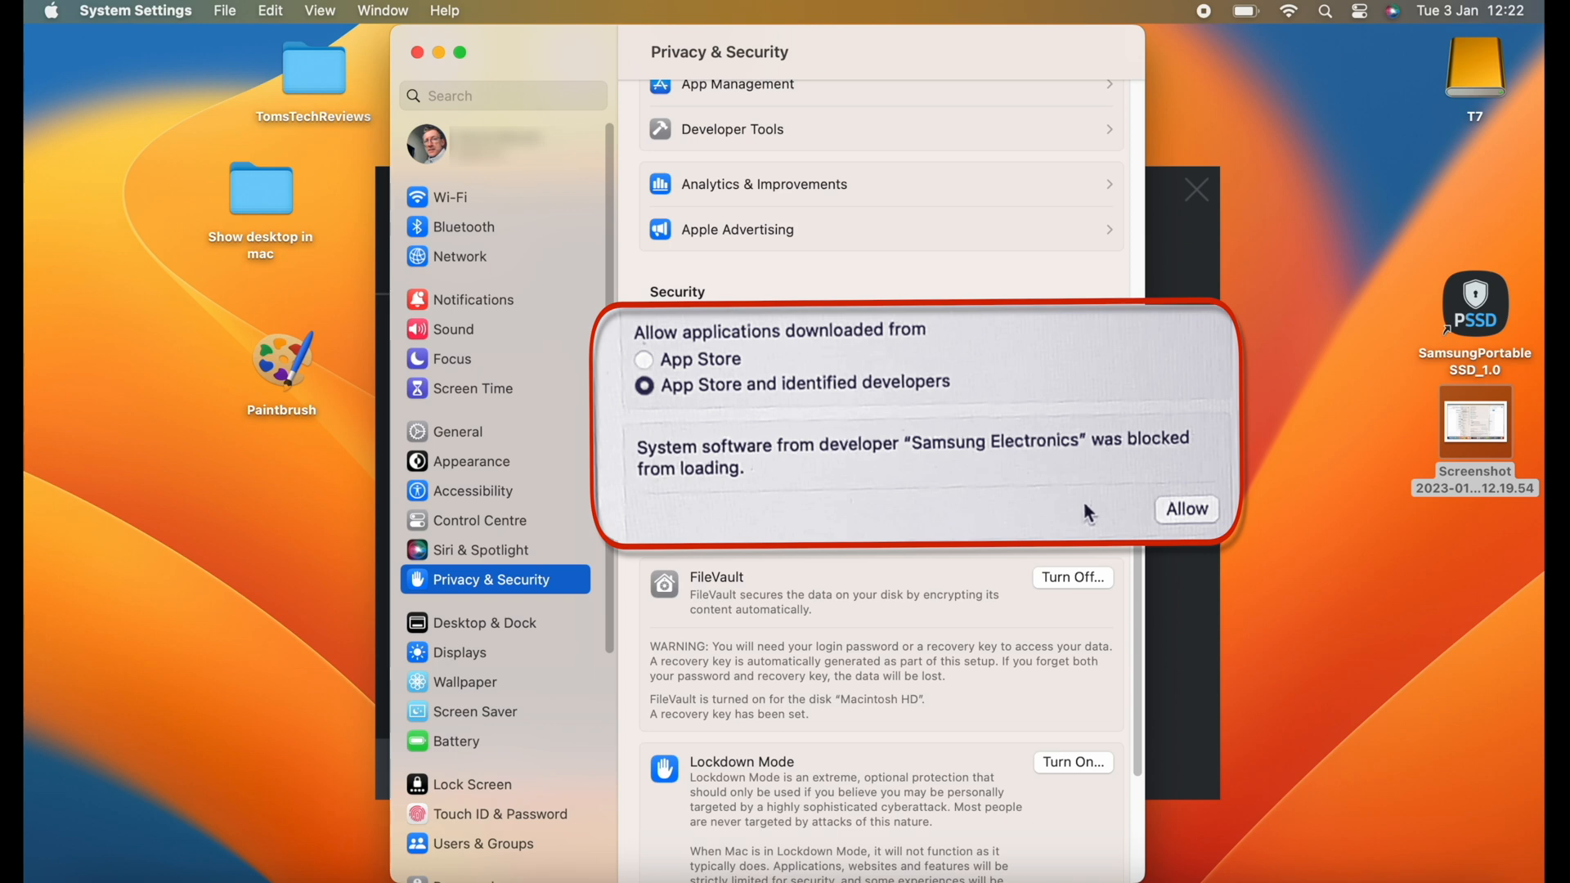
click(1188, 510)
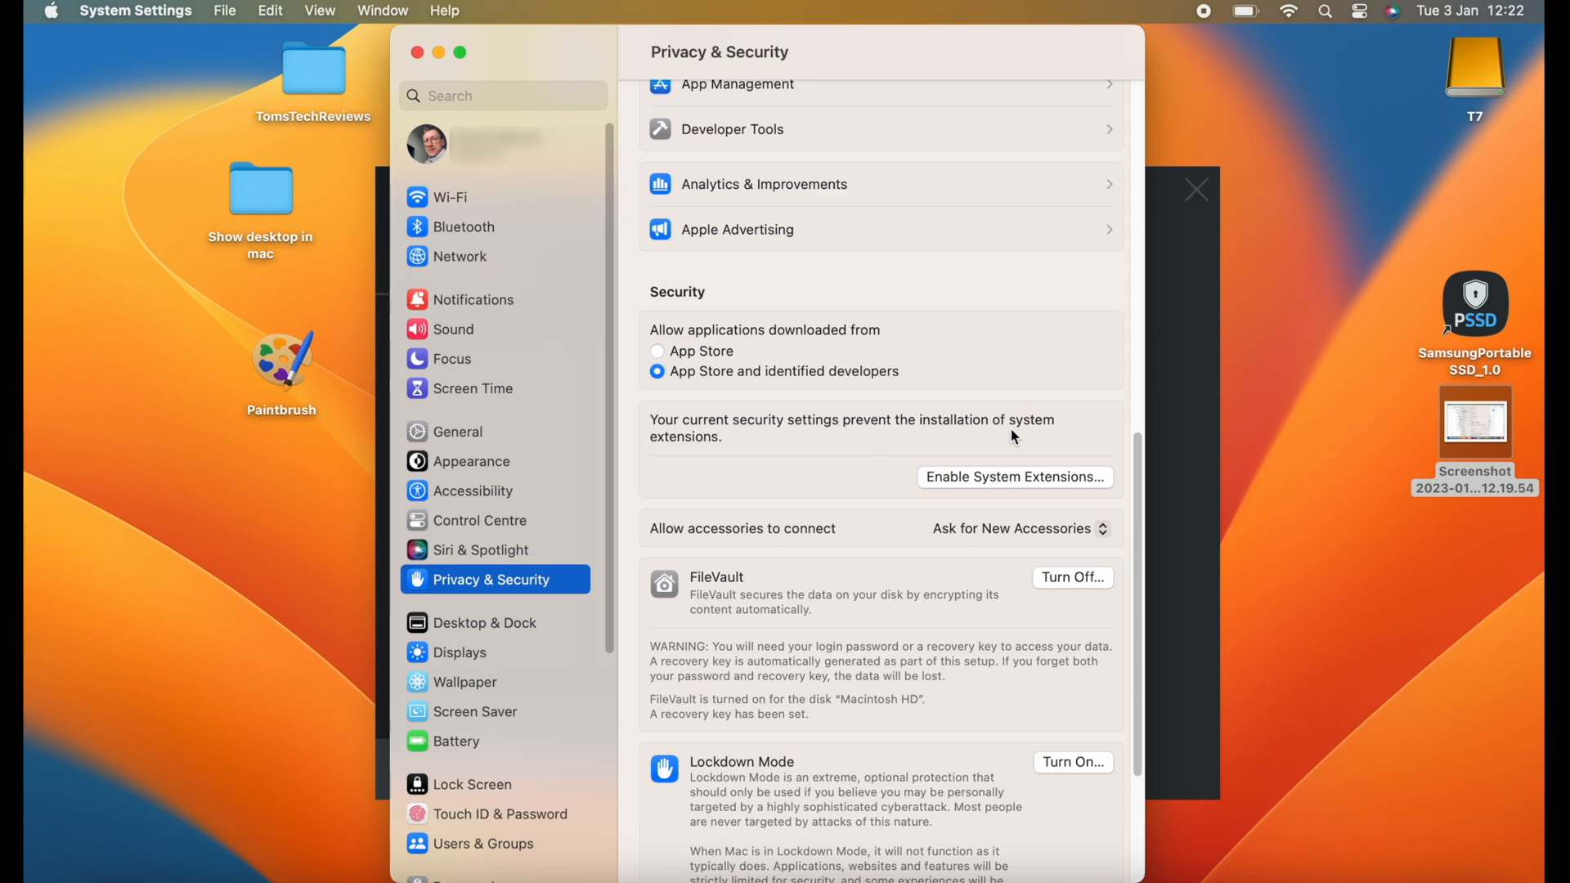
click(1016, 477)
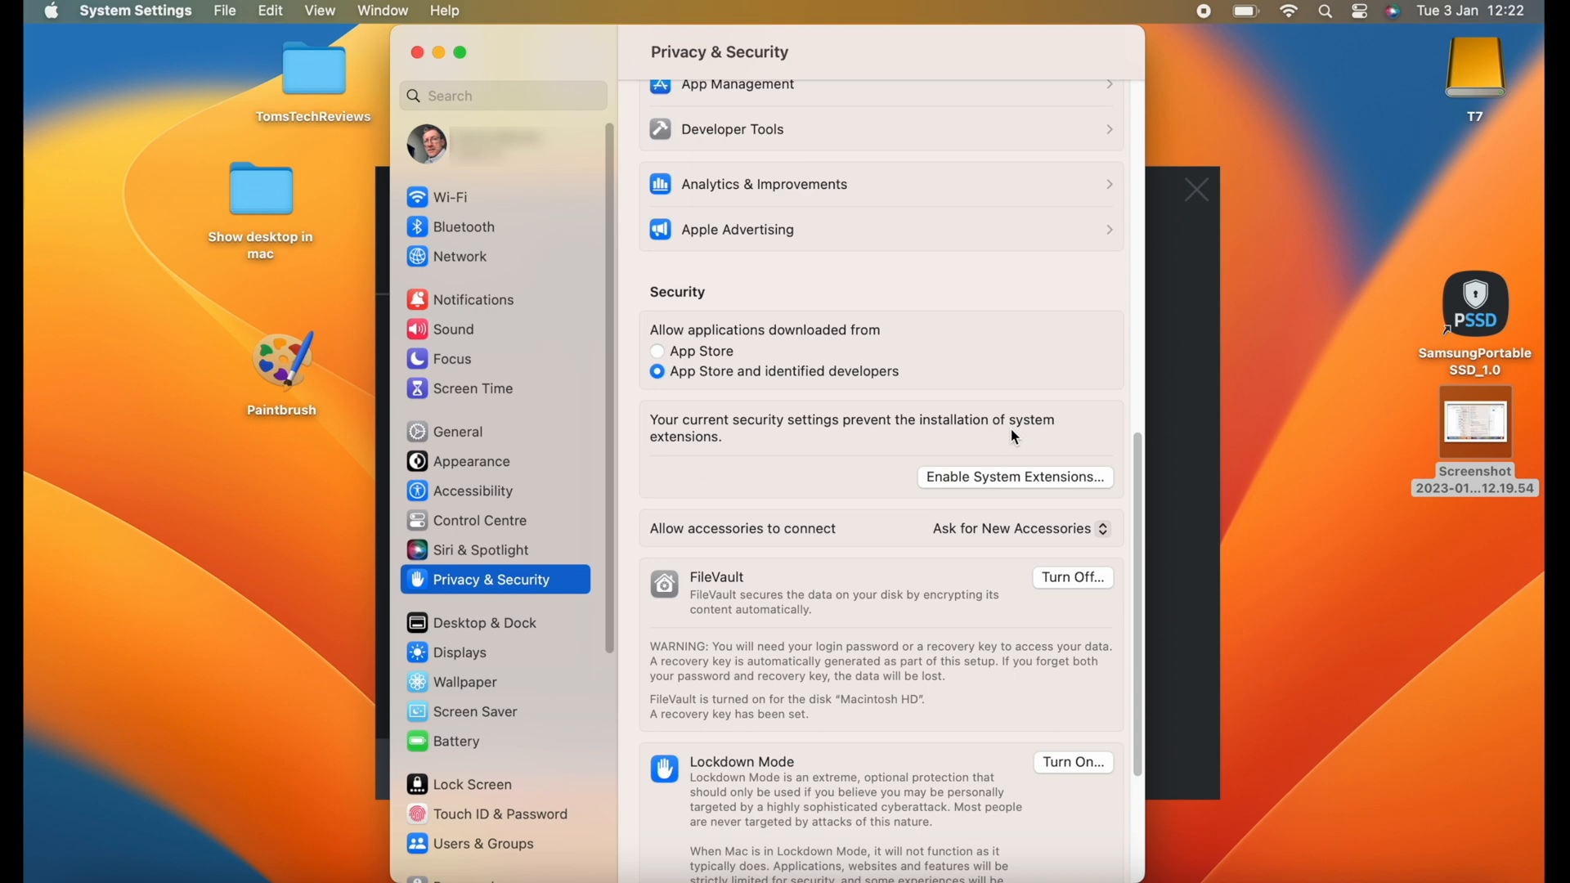
scroll(down, 3)
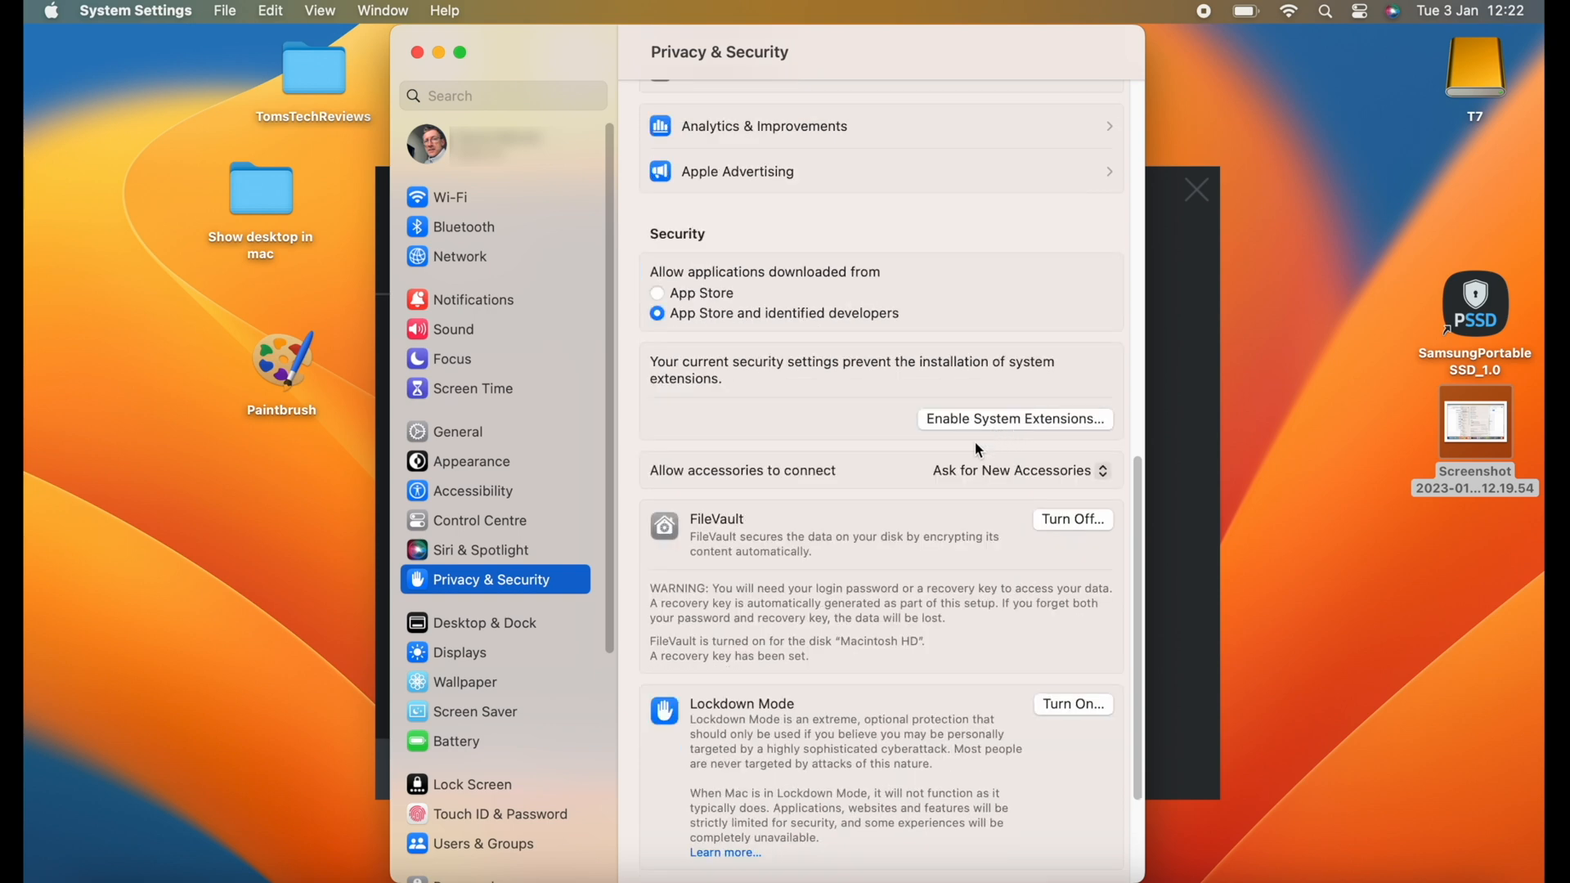
Request enabling system extensions, authenticate with the account password and confirm Modify Settings.
click(1014, 419)
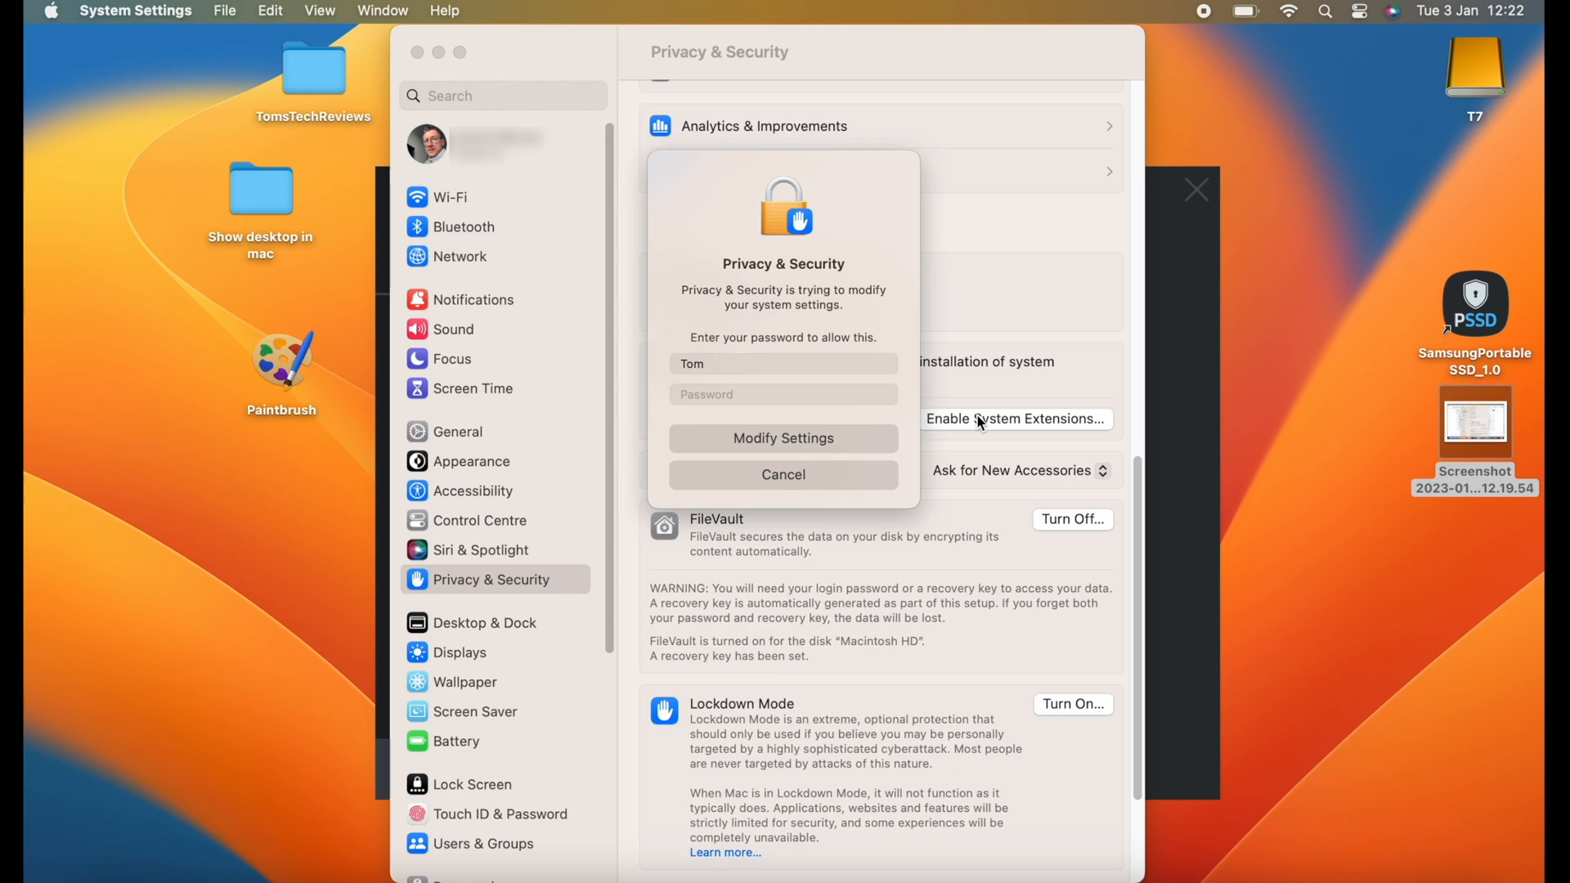
click(782, 394)
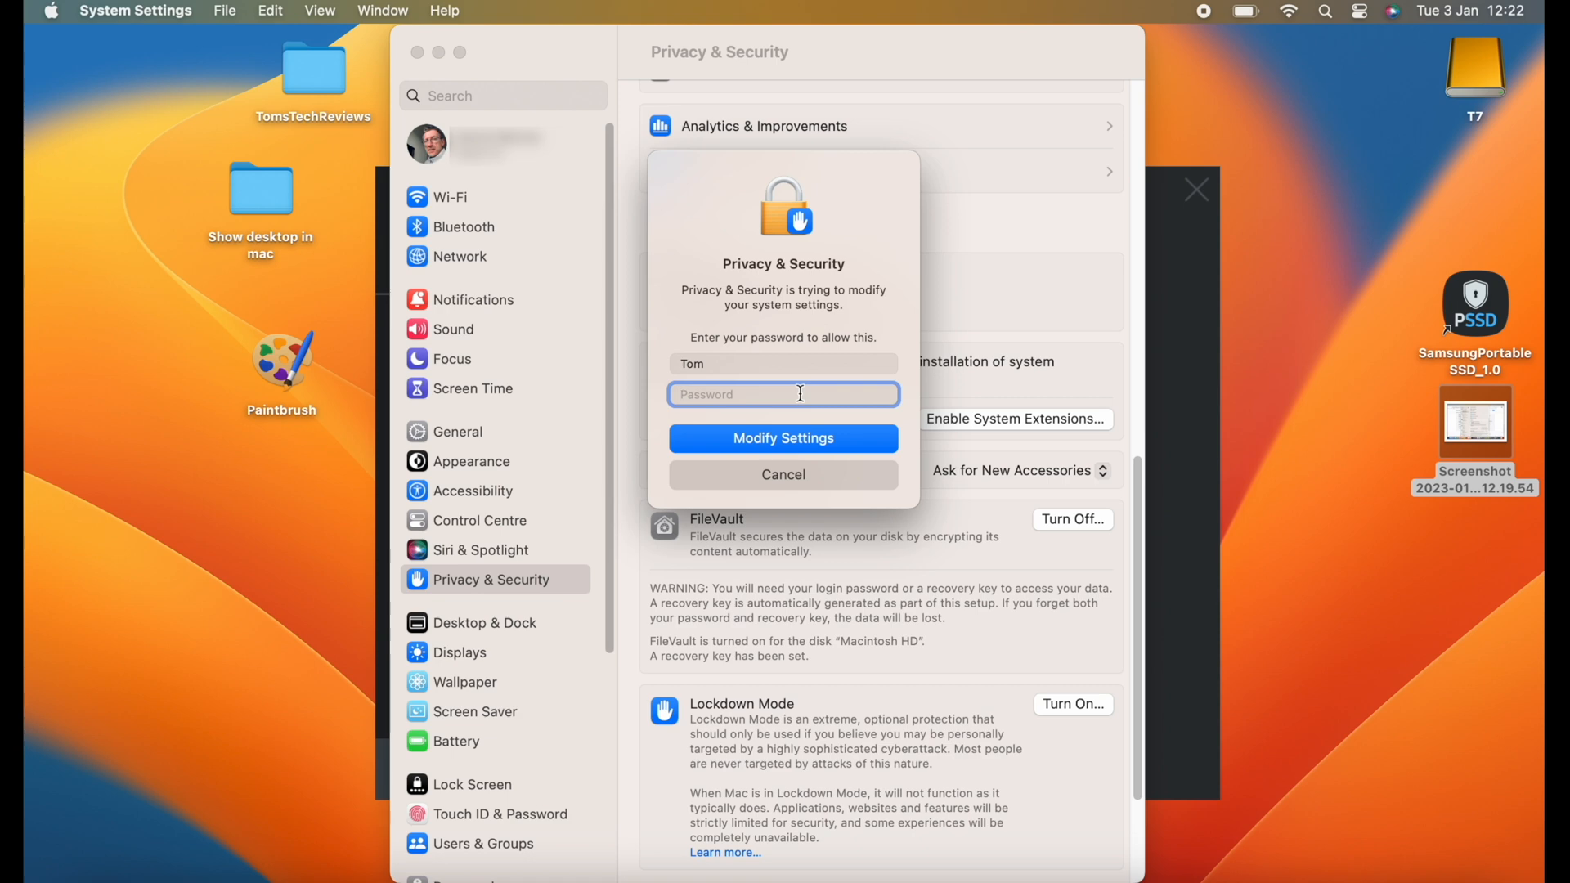
text(•)
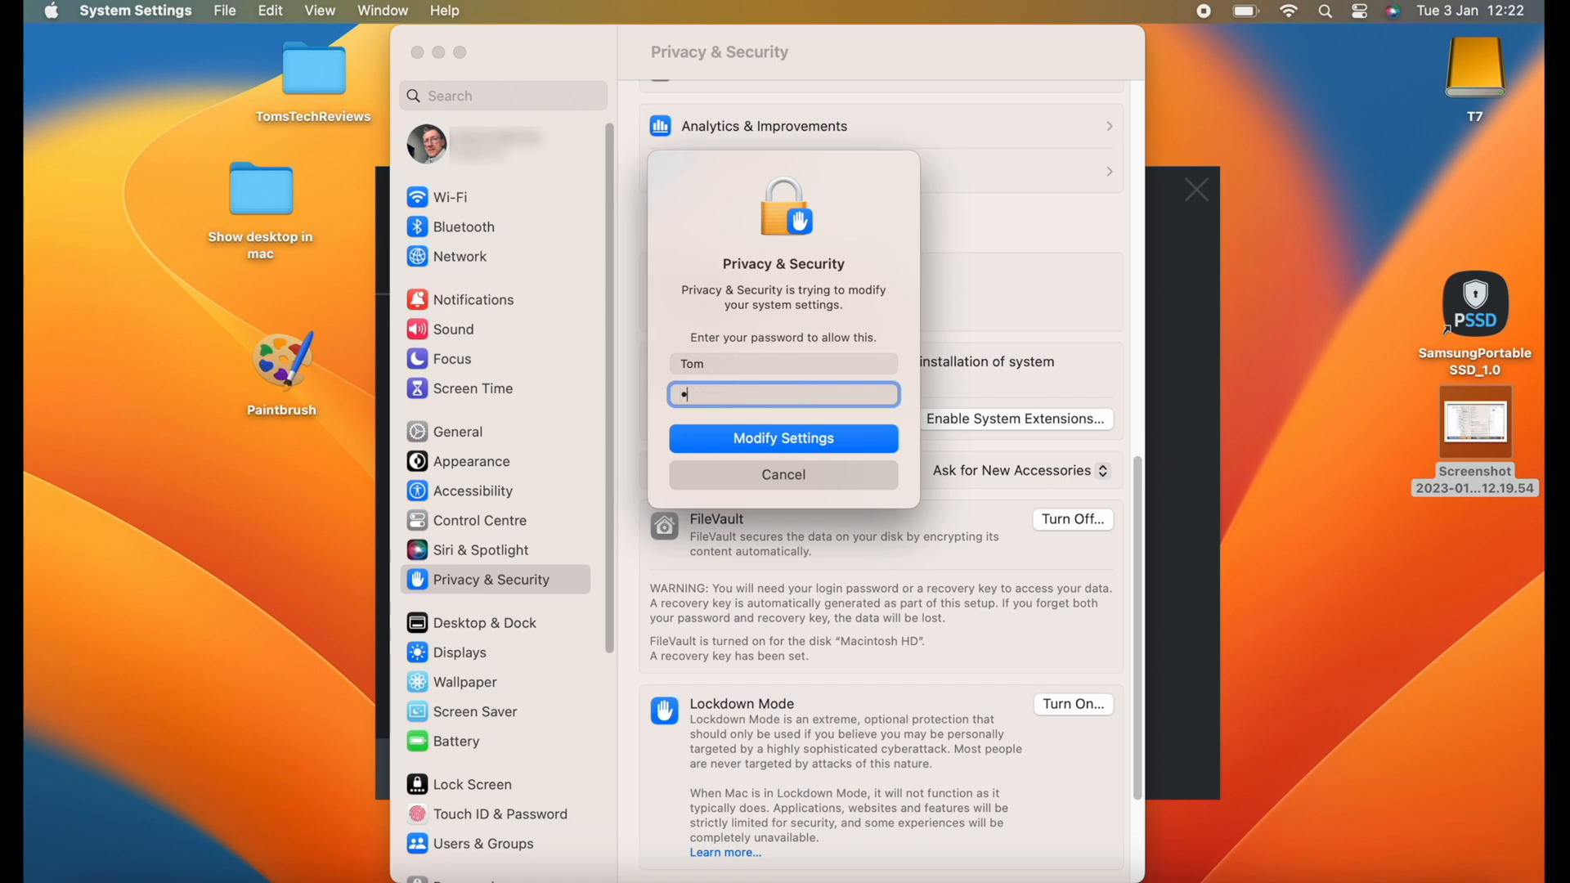
text(password)
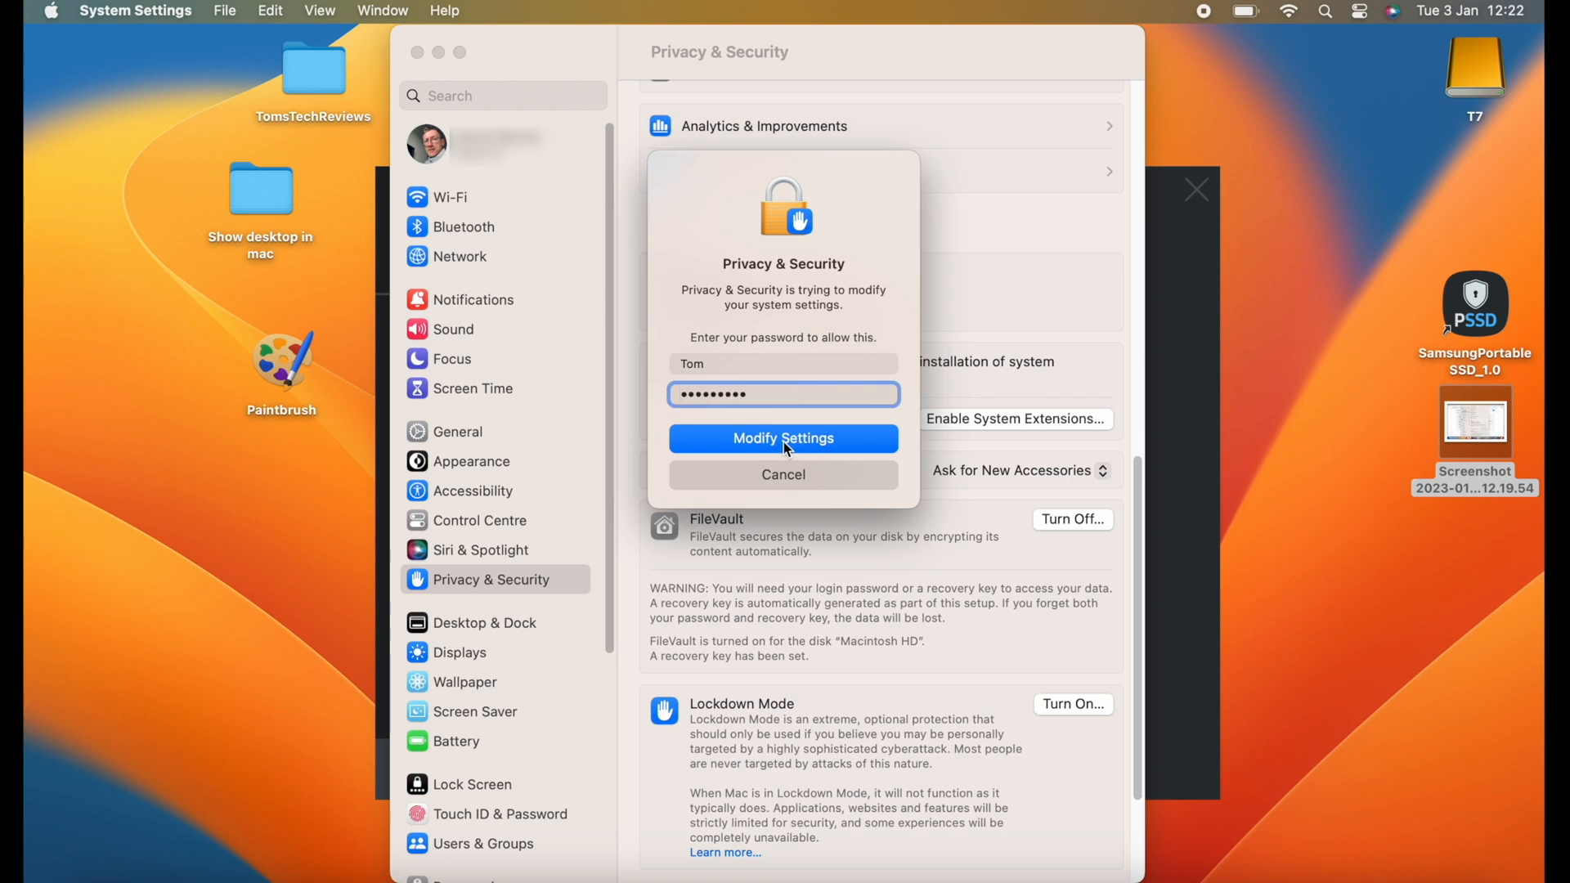
click(783, 439)
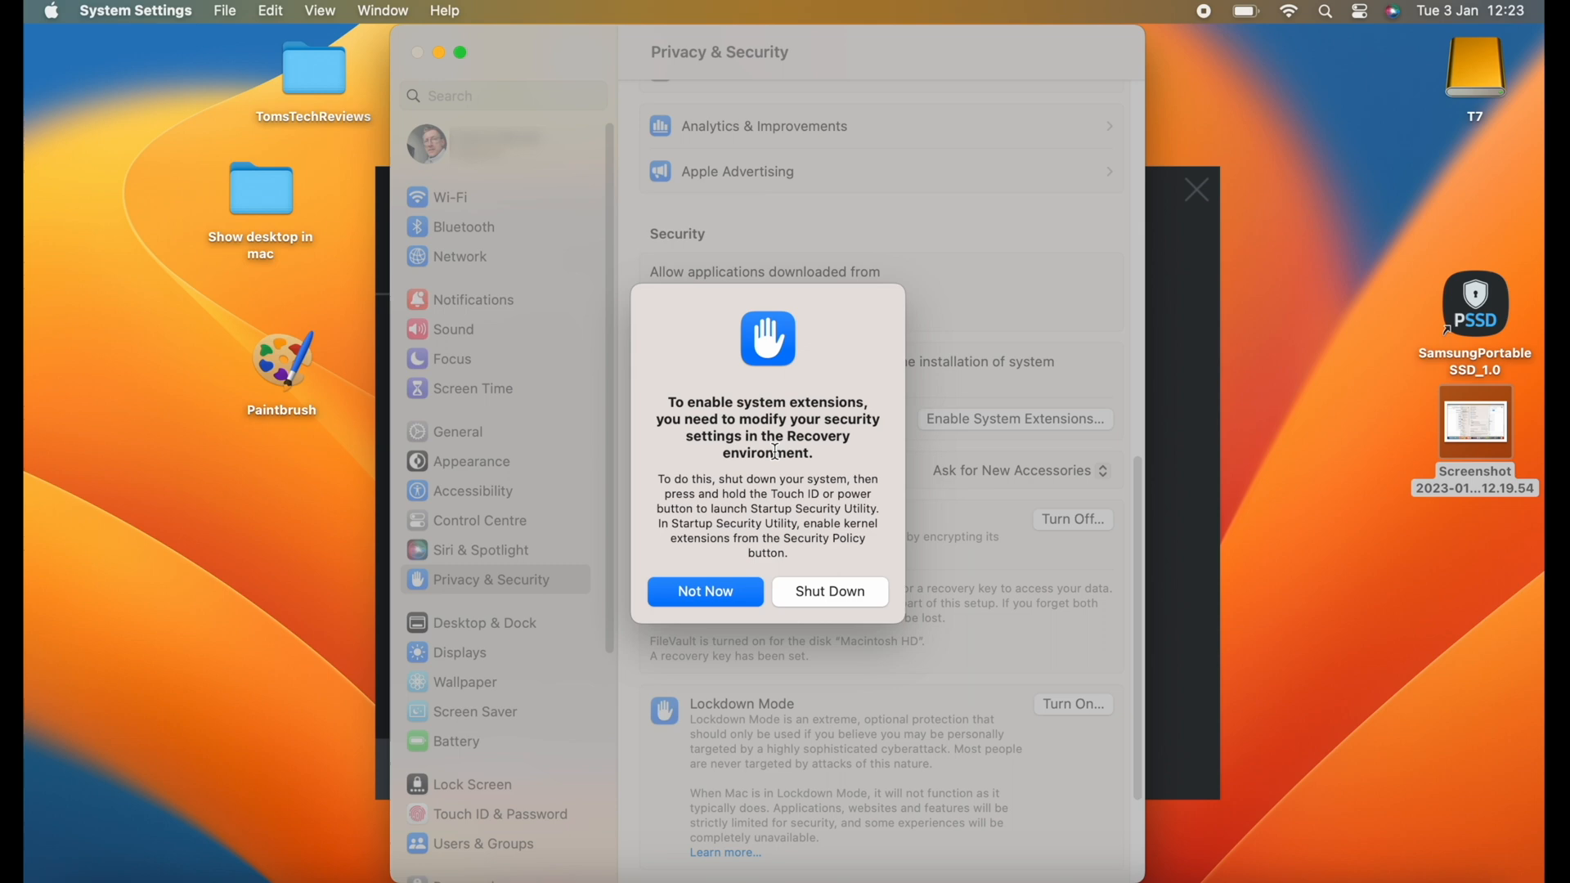
mouse_move(906, 527)
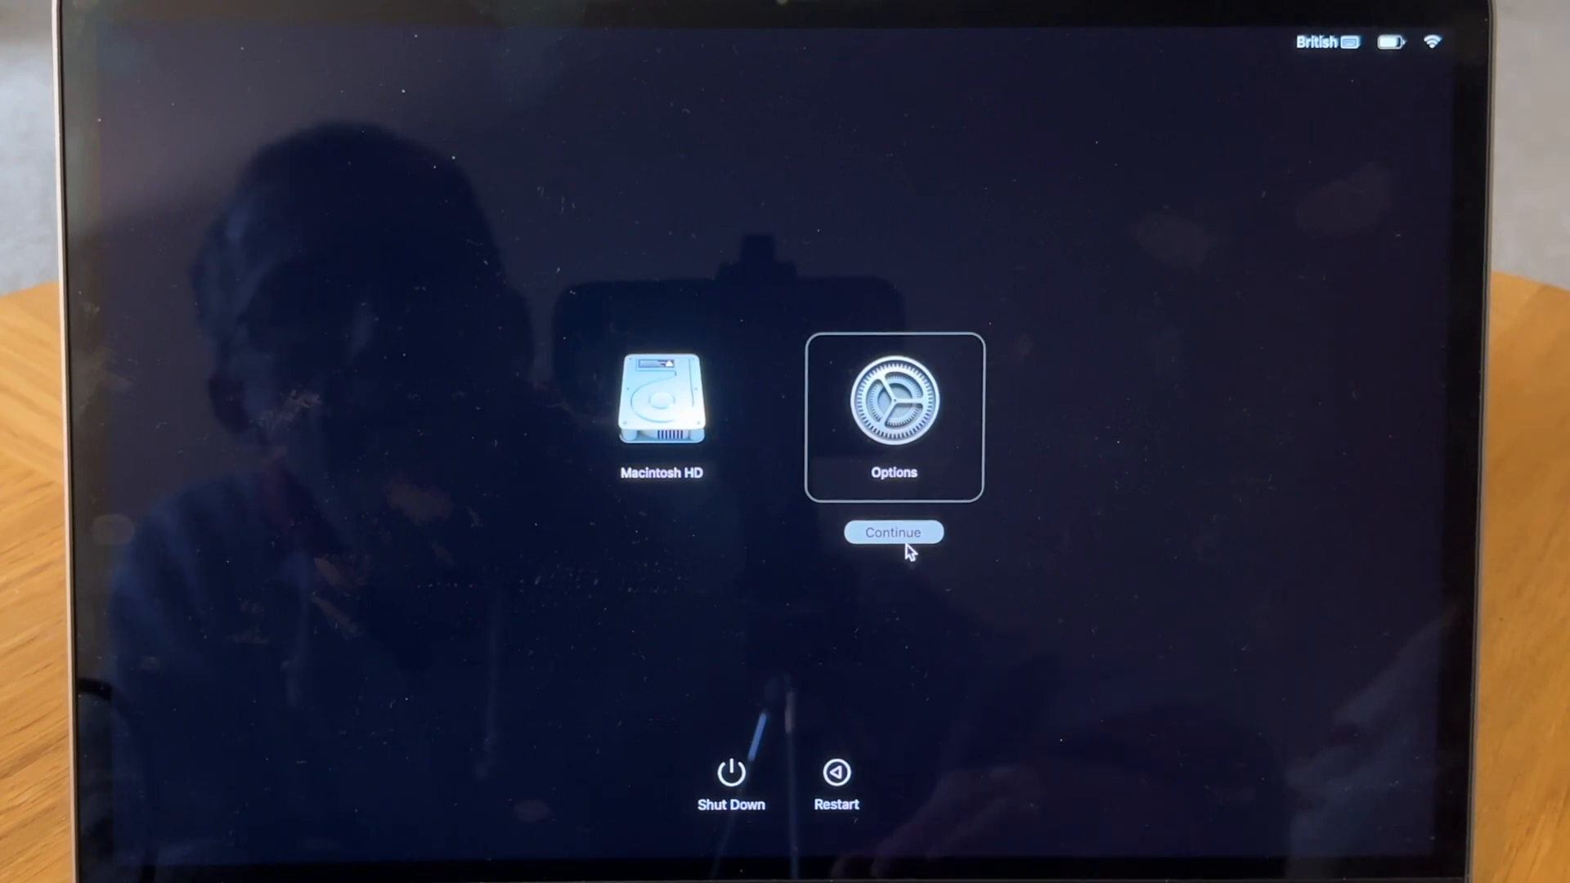
Continue into Recovery options, select the known user and submit its password.
click(893, 533)
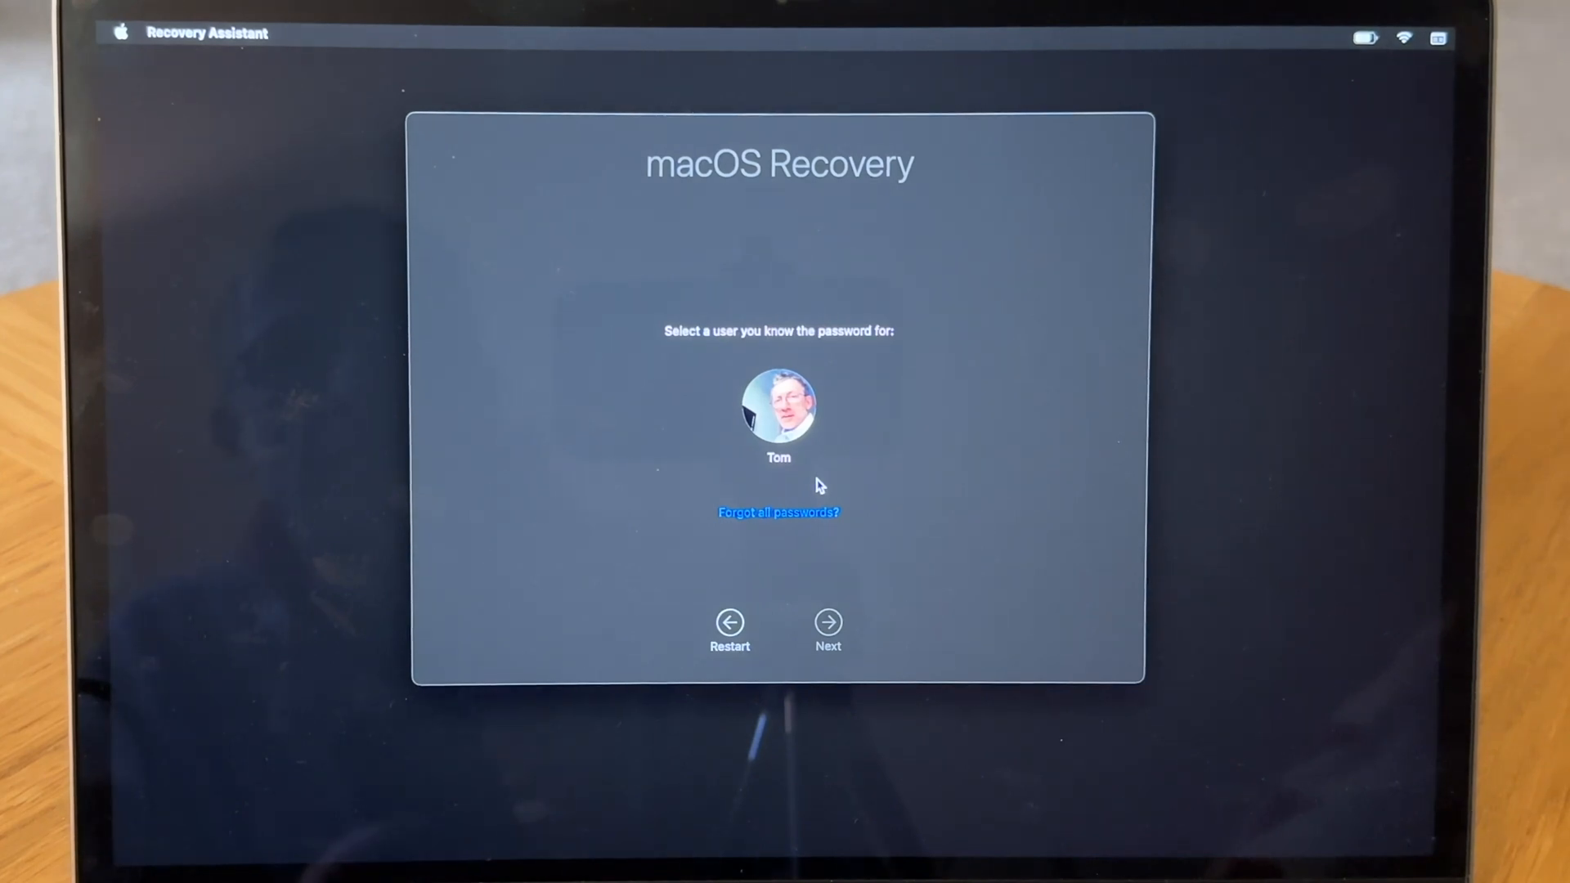
click(779, 411)
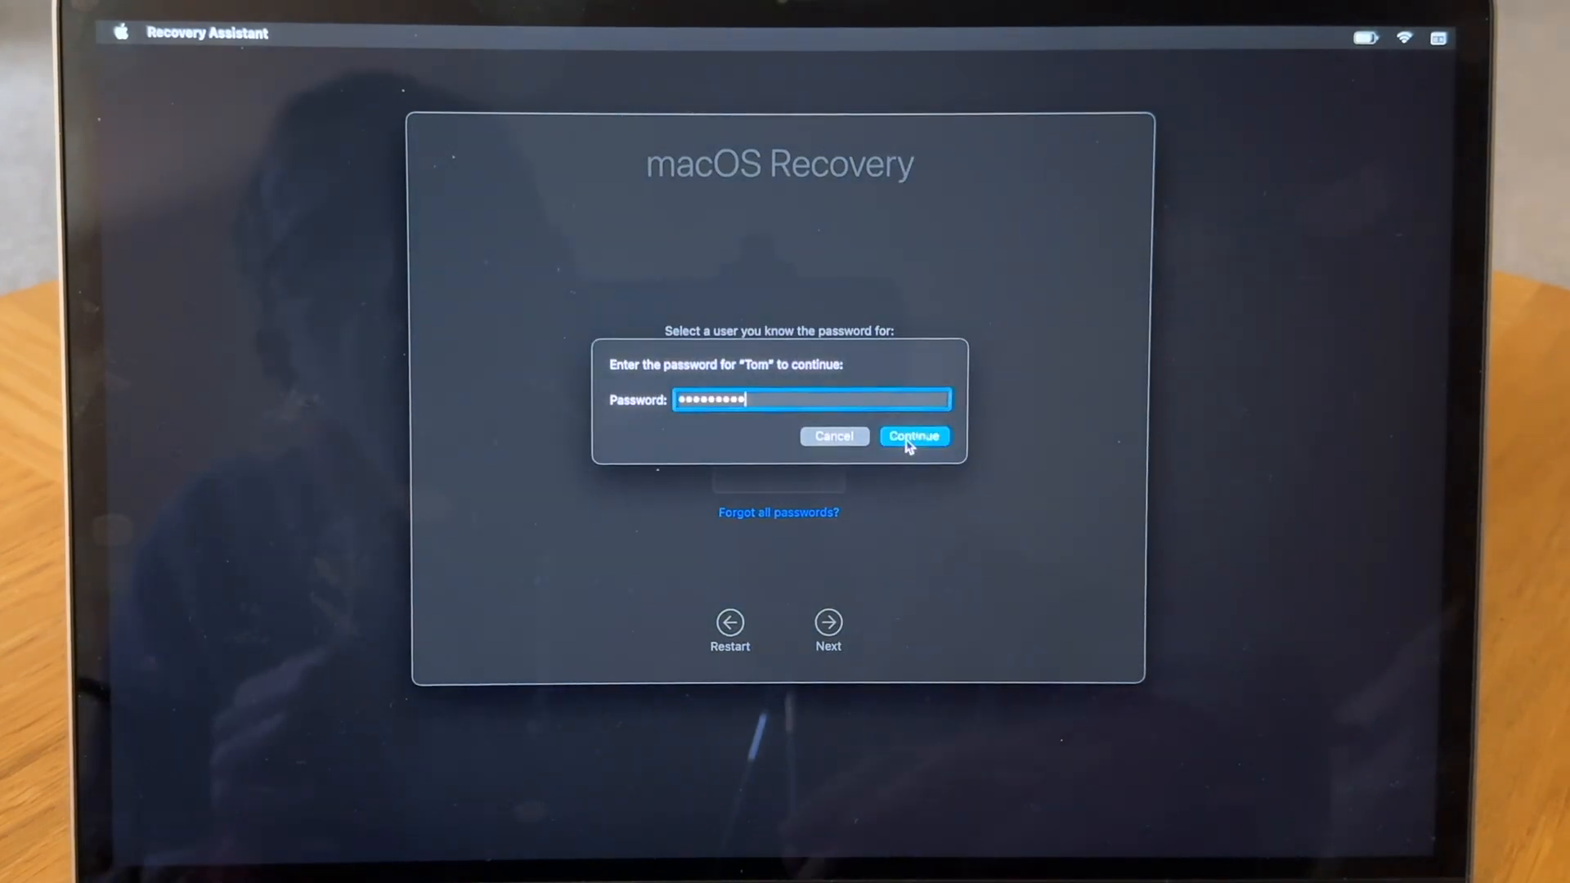
click(916, 435)
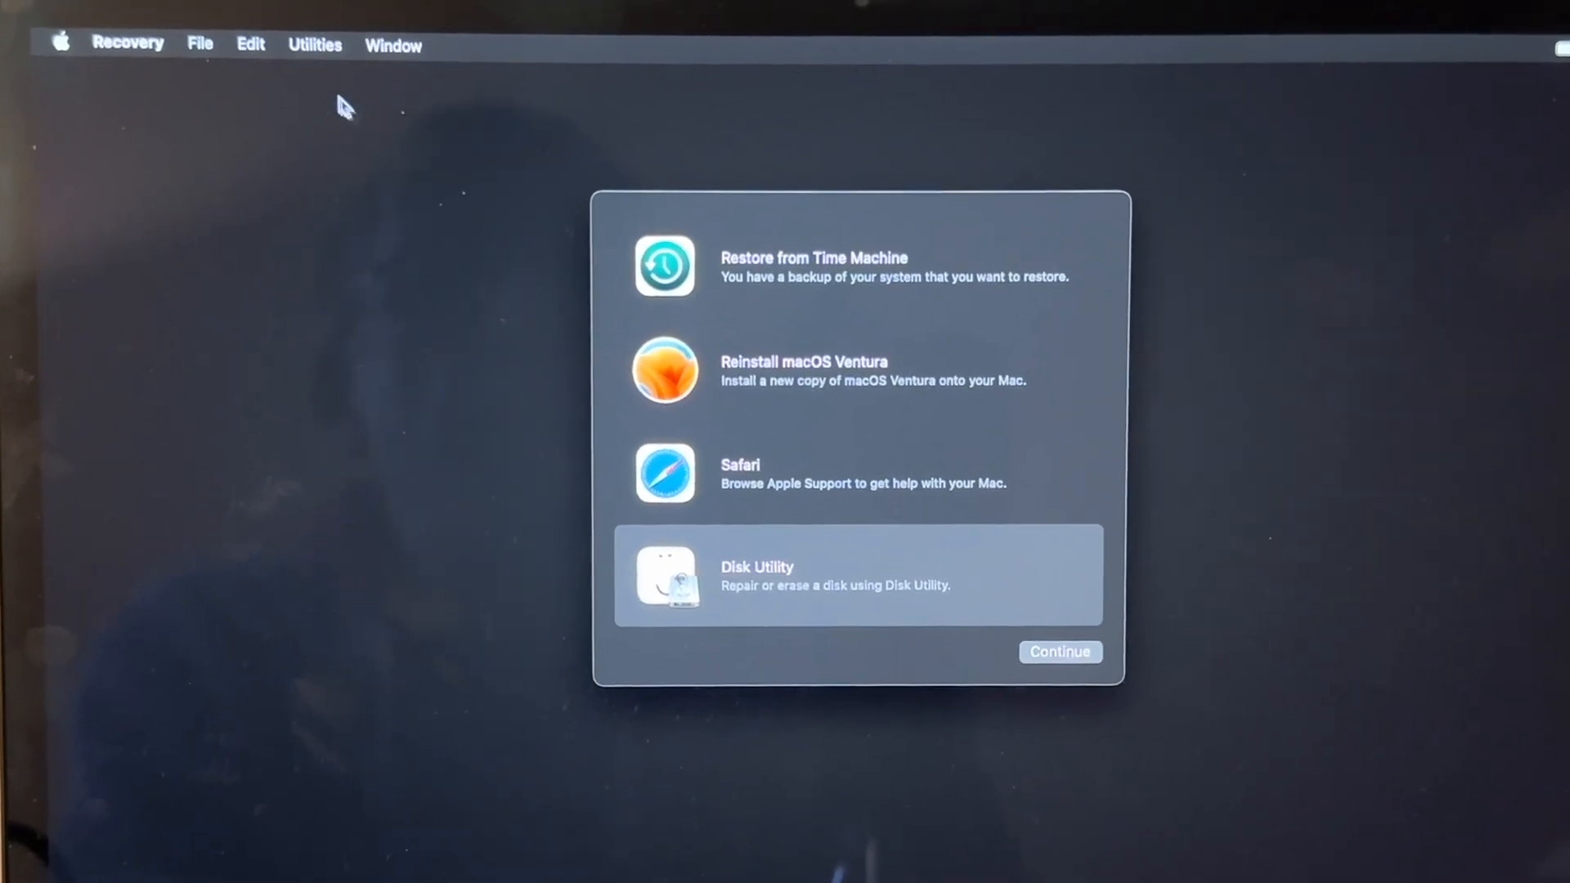
Launch Startup Security Utility from Utilities and unlock the encrypted Macintosh HD with its password.
click(314, 44)
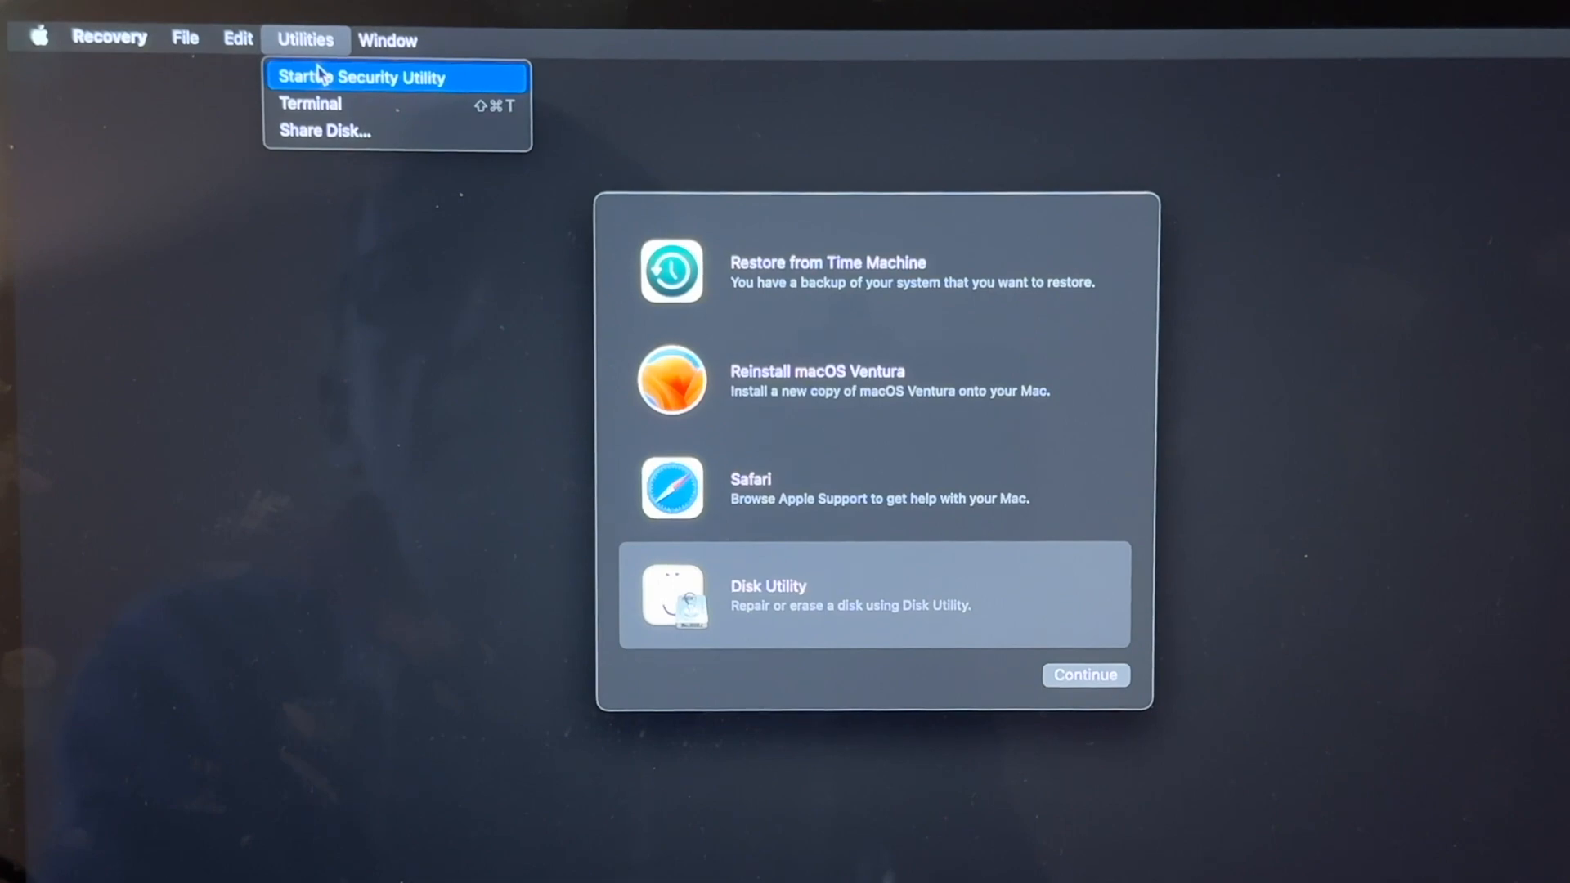
click(360, 77)
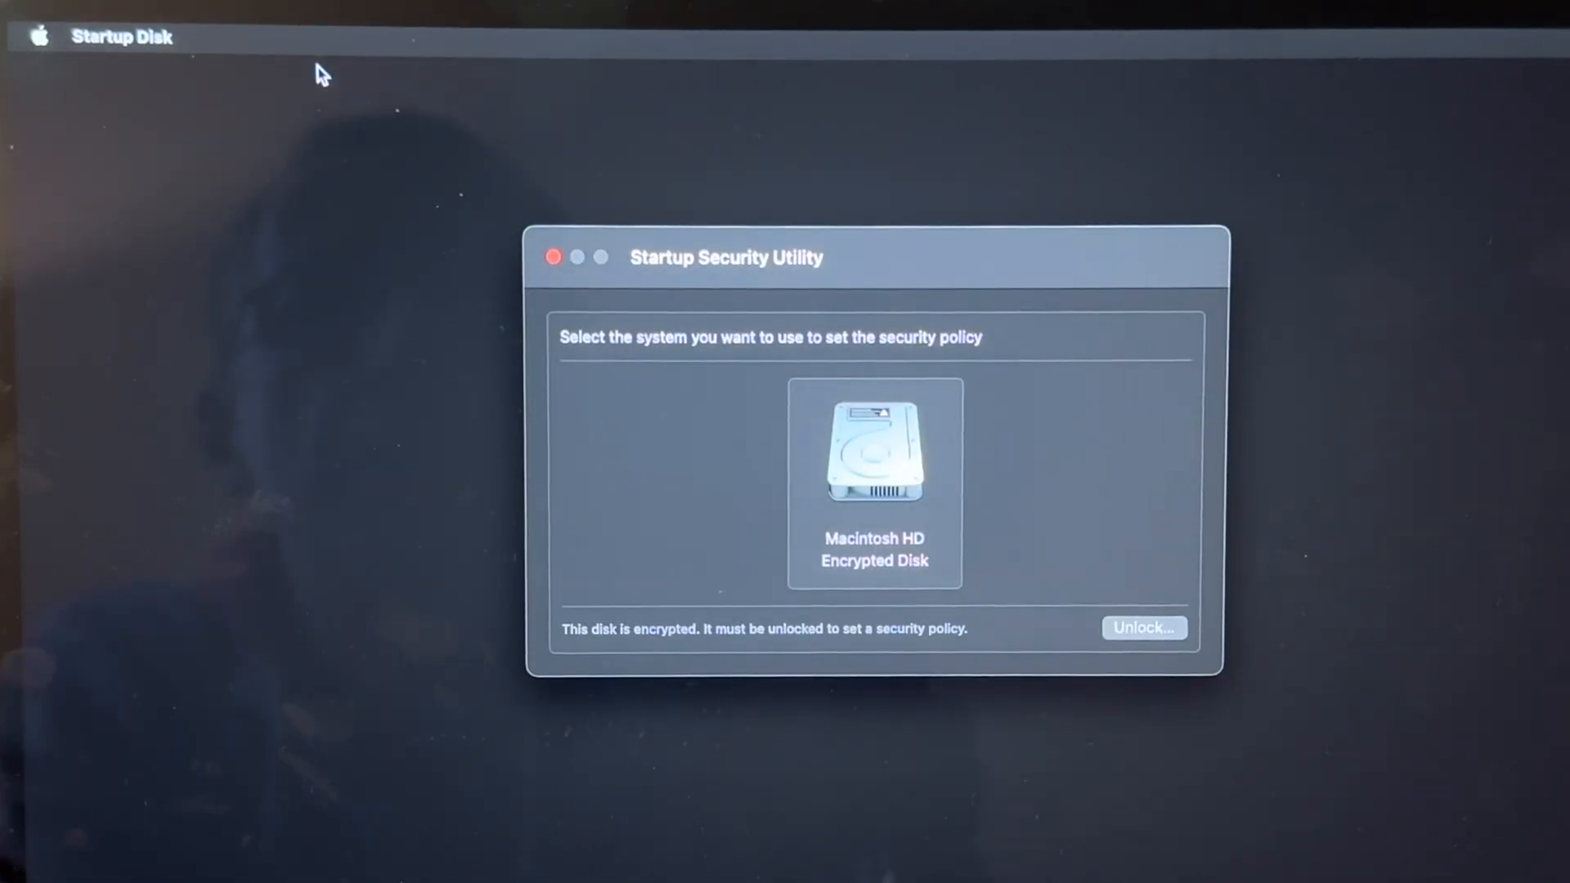
mouse_move(664, 349)
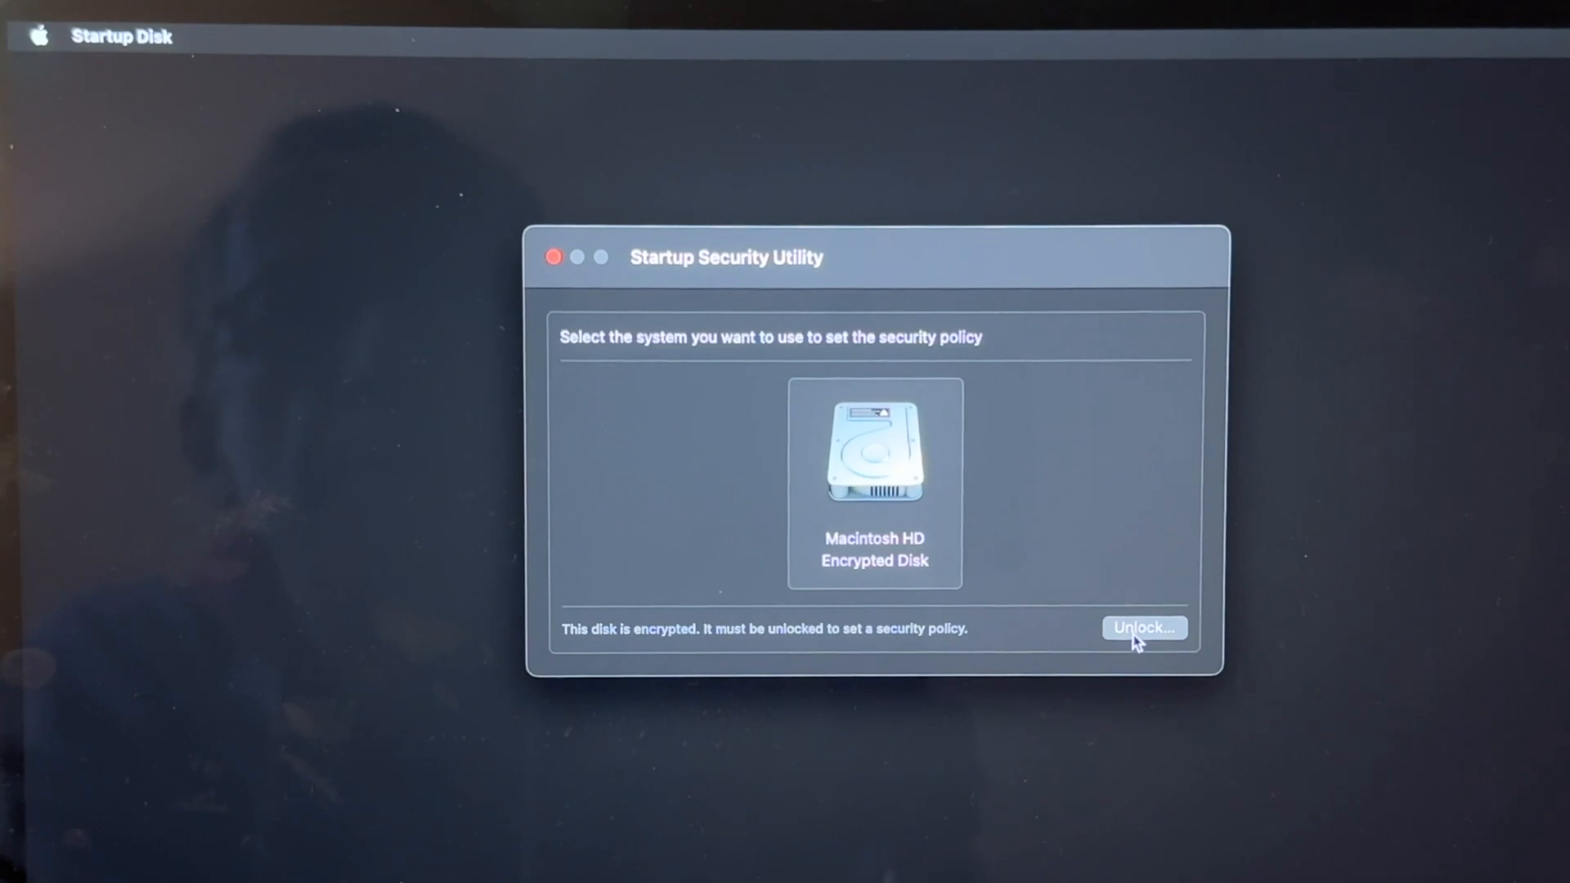
click(1145, 628)
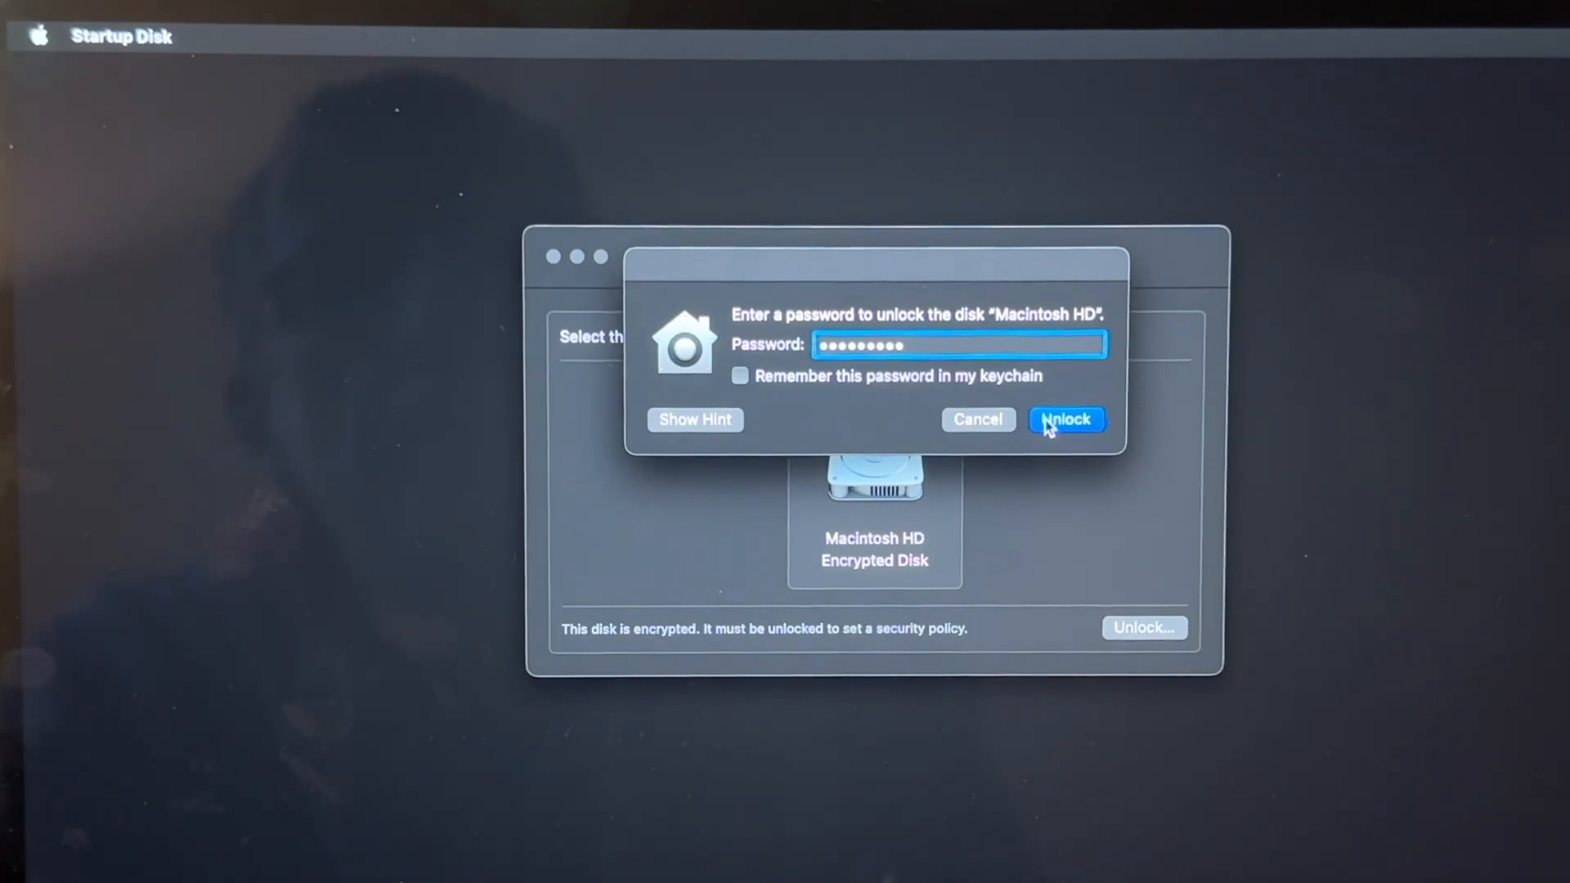
click(1066, 418)
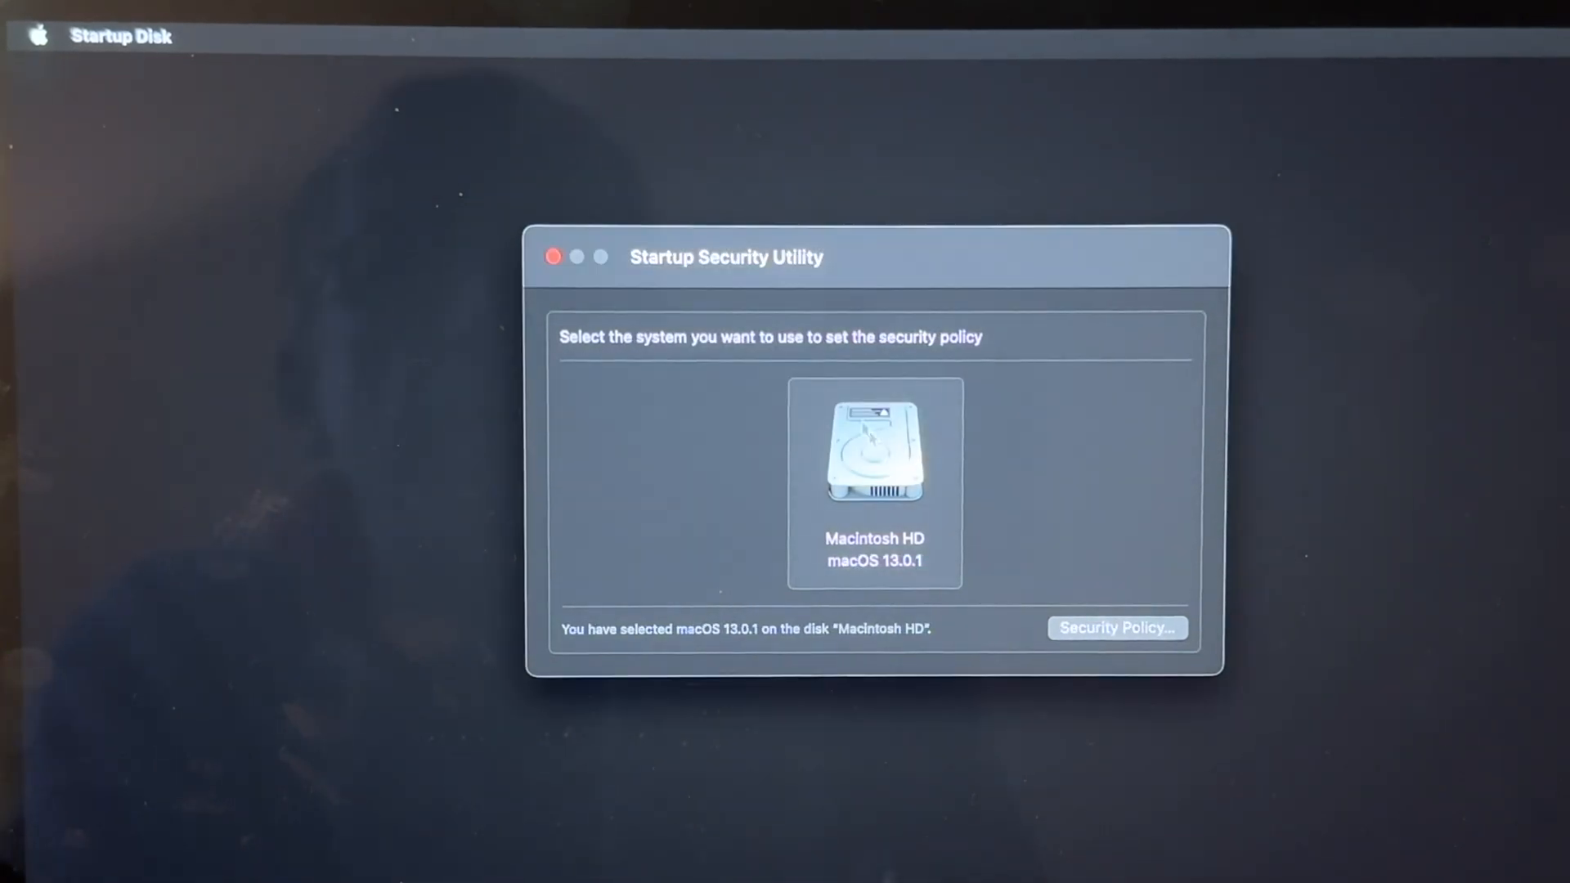
Apply Reduced Security with kernel extensions from identified developers allowed on Macintosh HD.
click(1118, 628)
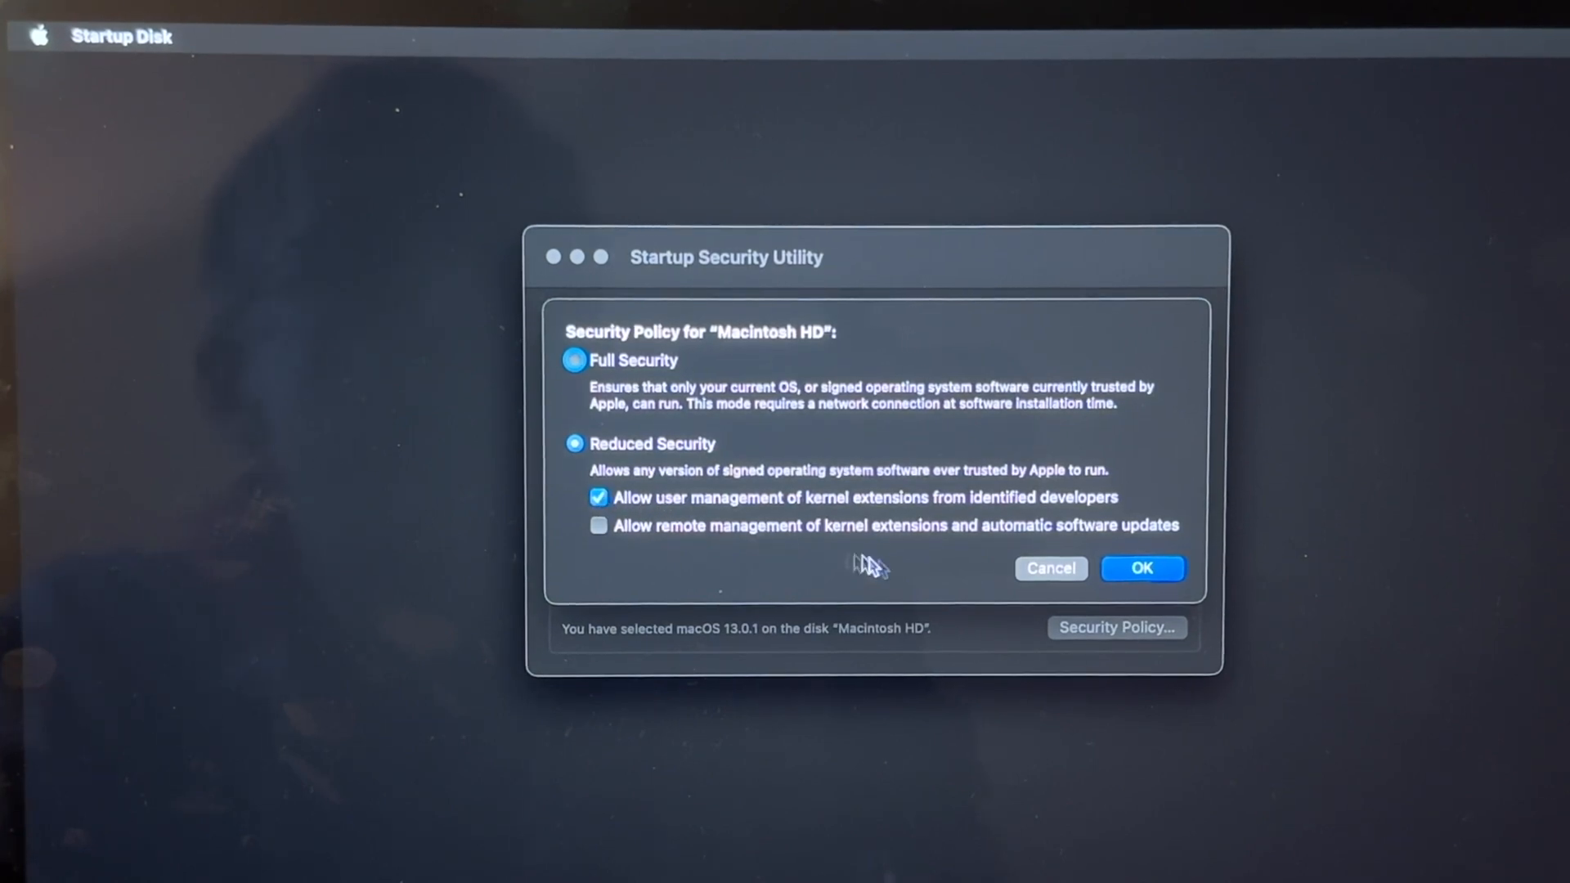
mouse_move(1024, 596)
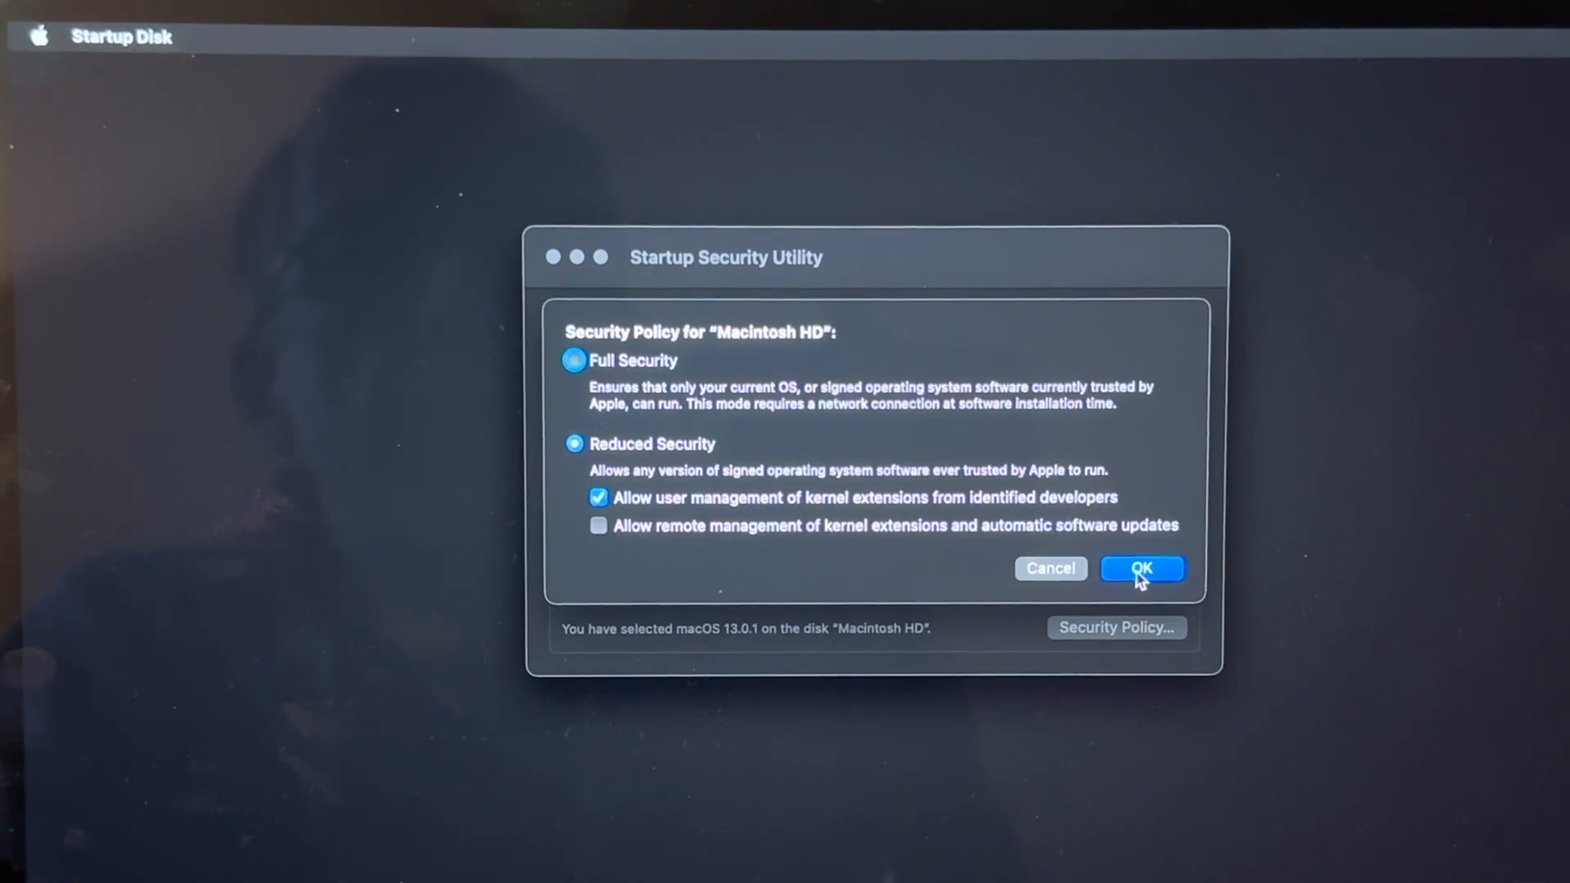
click(1142, 569)
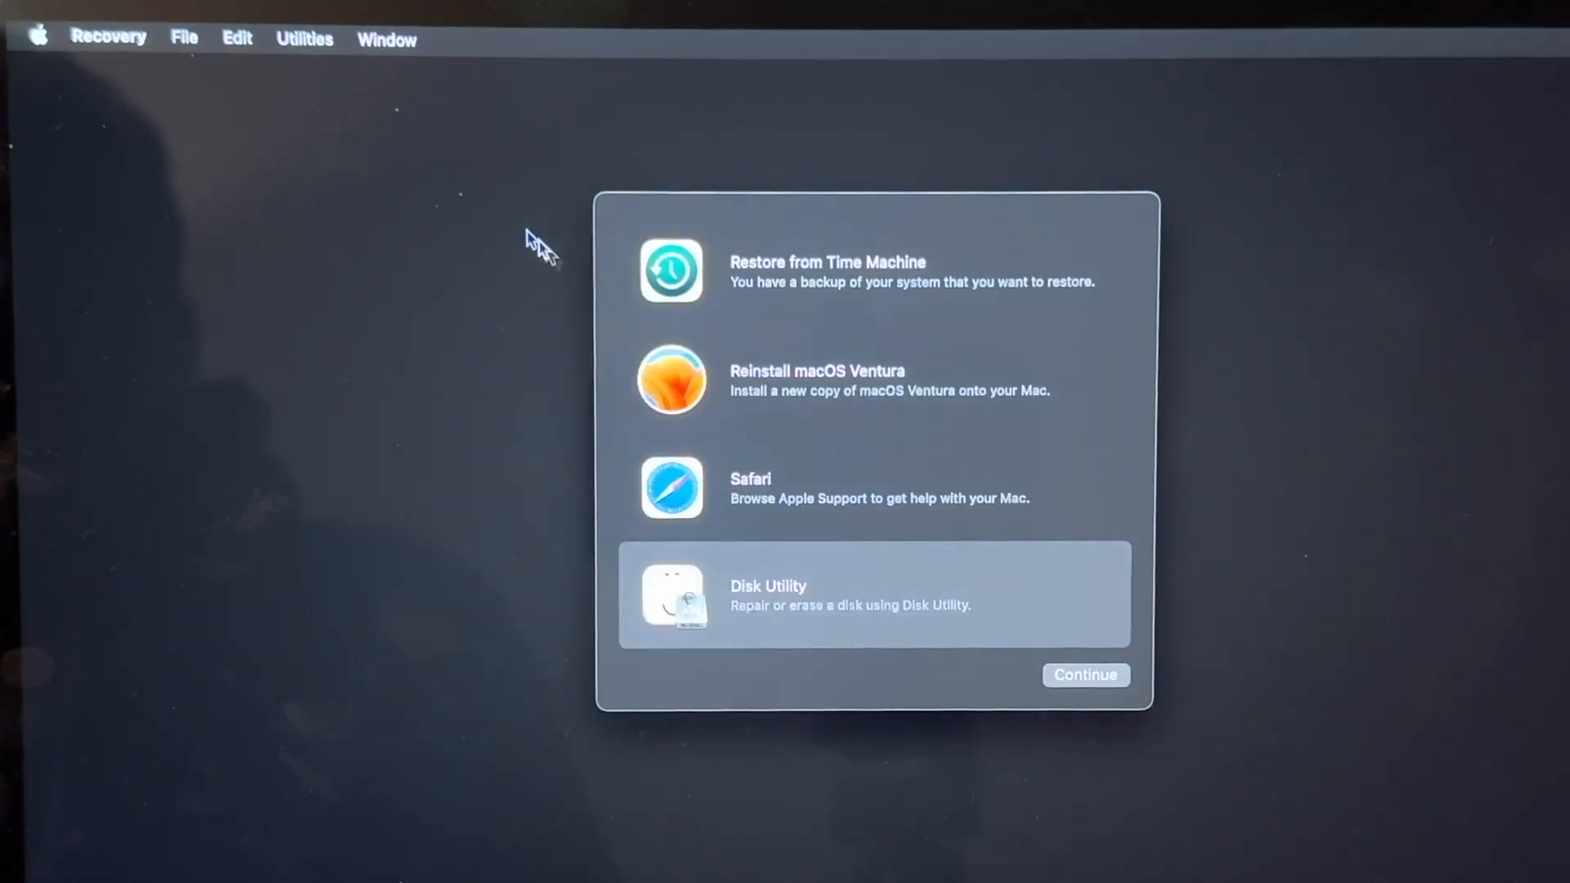
mouse_move(41, 42)
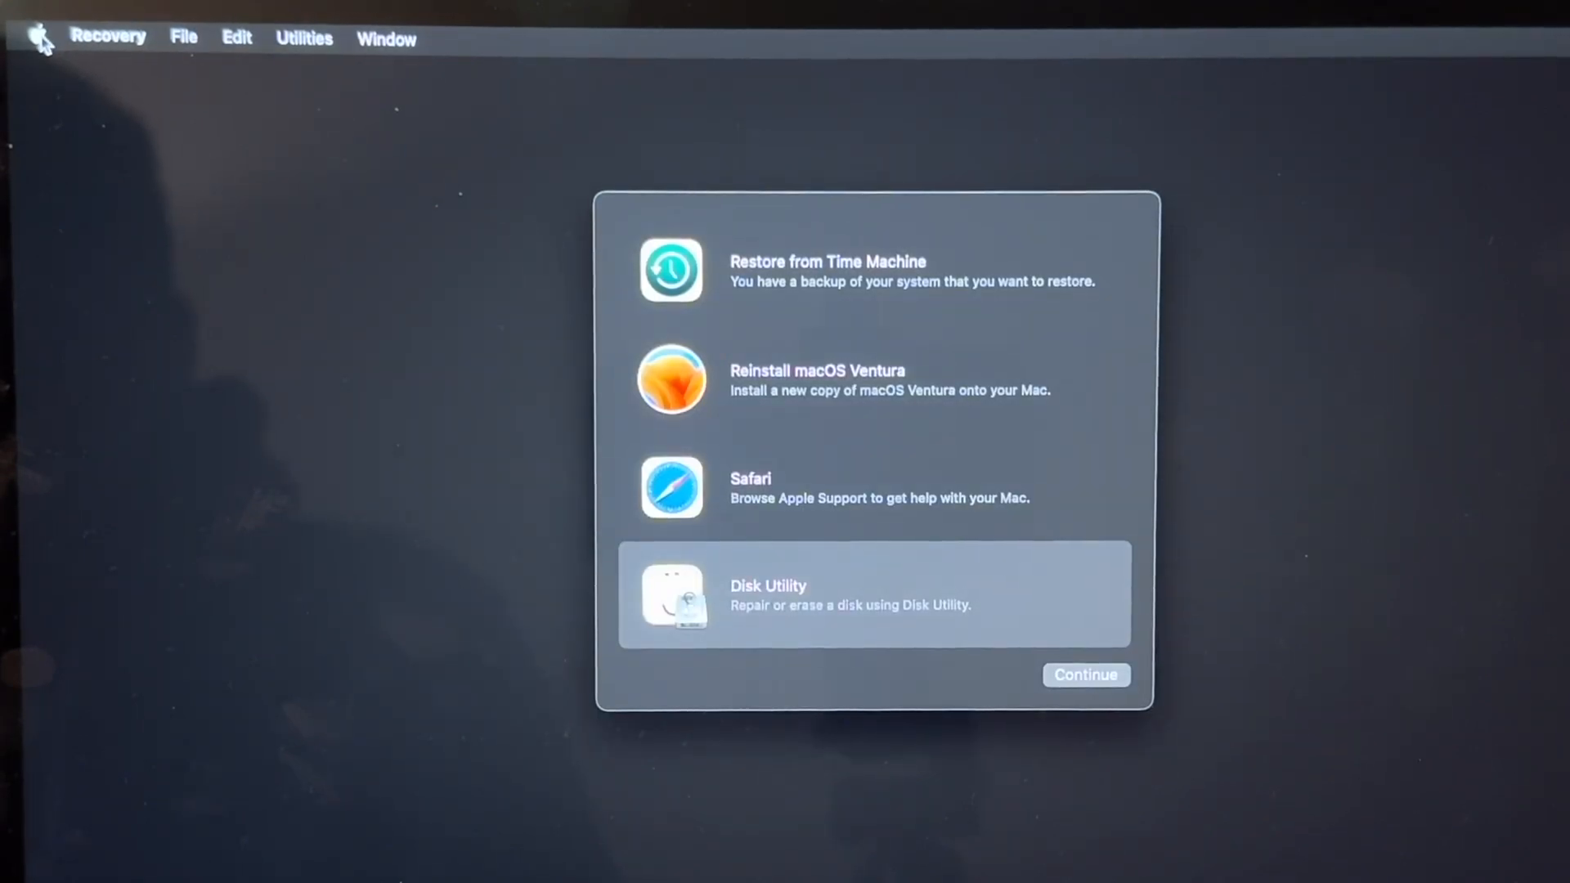
Restart the Mac from the Apple menu to leave Recovery.
click(37, 34)
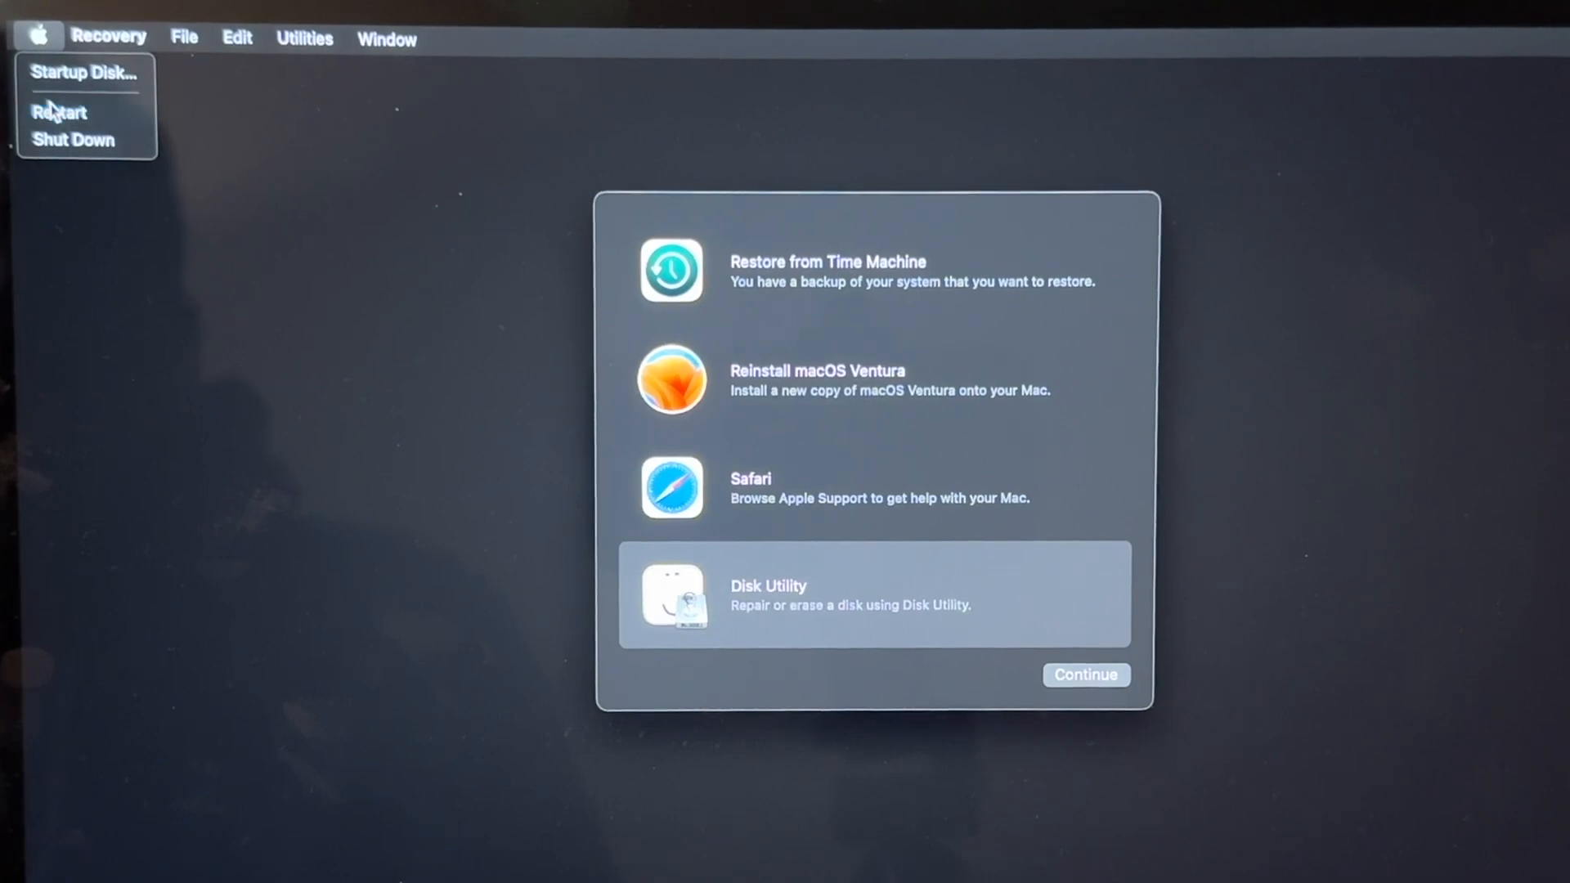
click(60, 112)
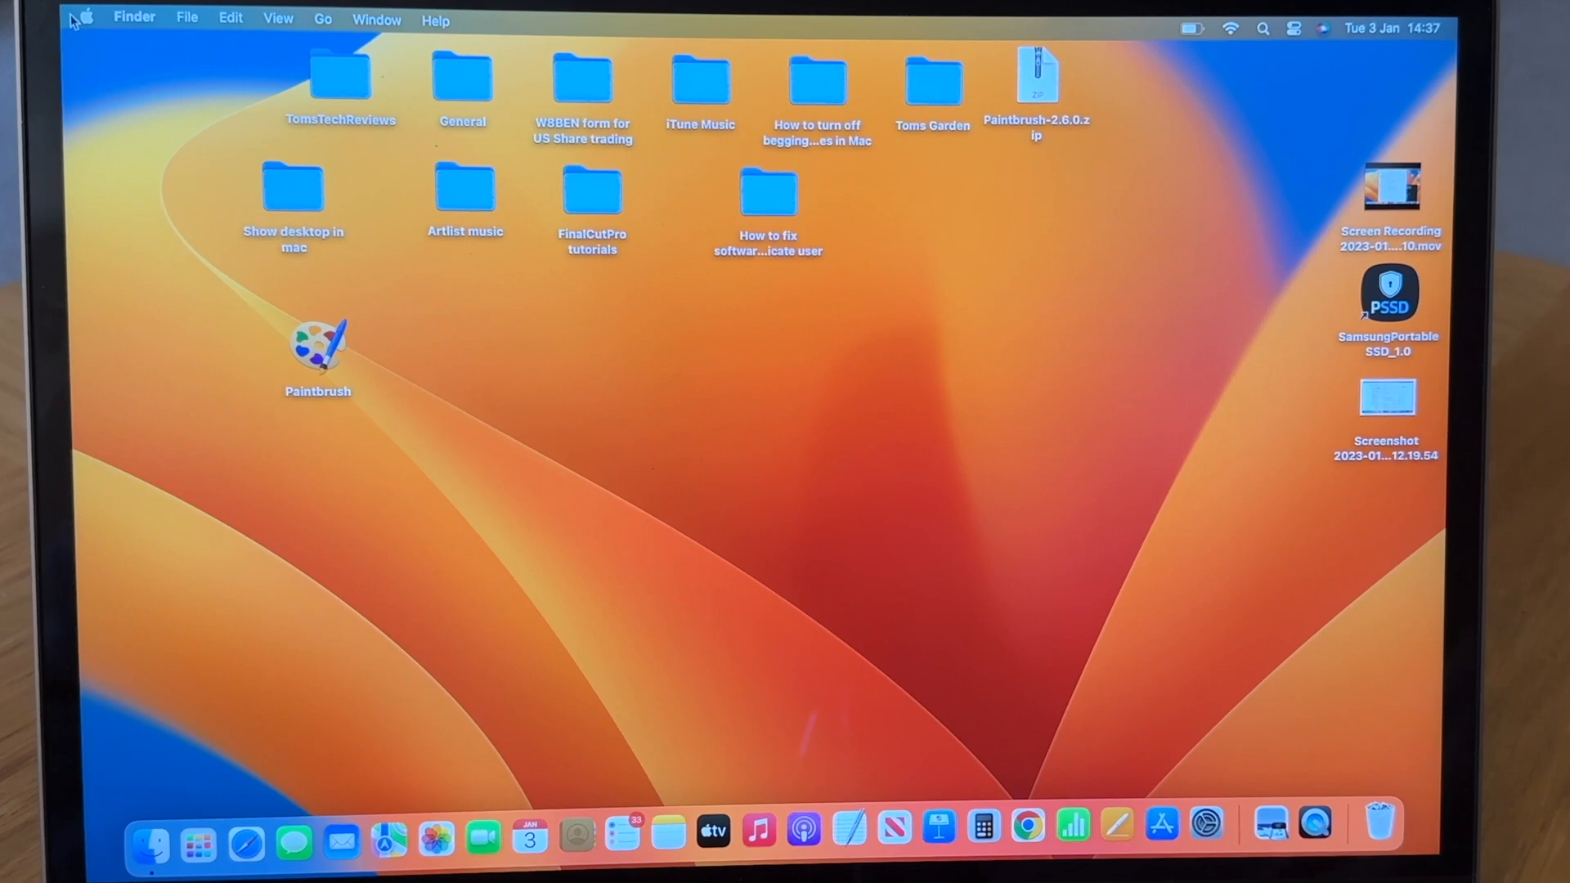
mouse_move(1204, 826)
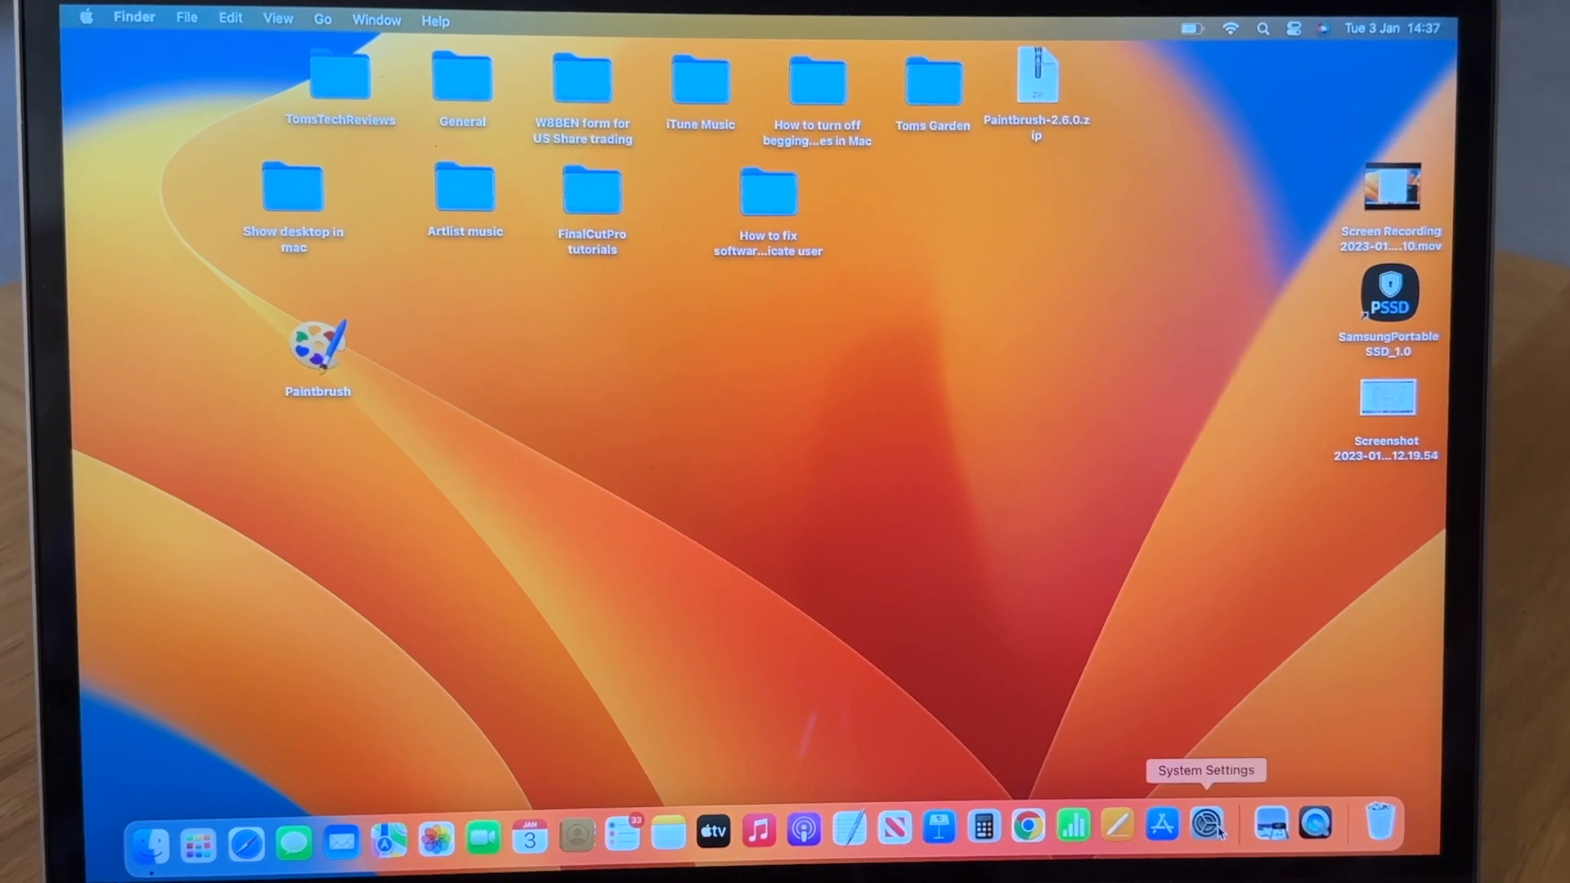
Return to Privacy & Security's Security section showing Samsung Electronics software blocked.
click(1204, 828)
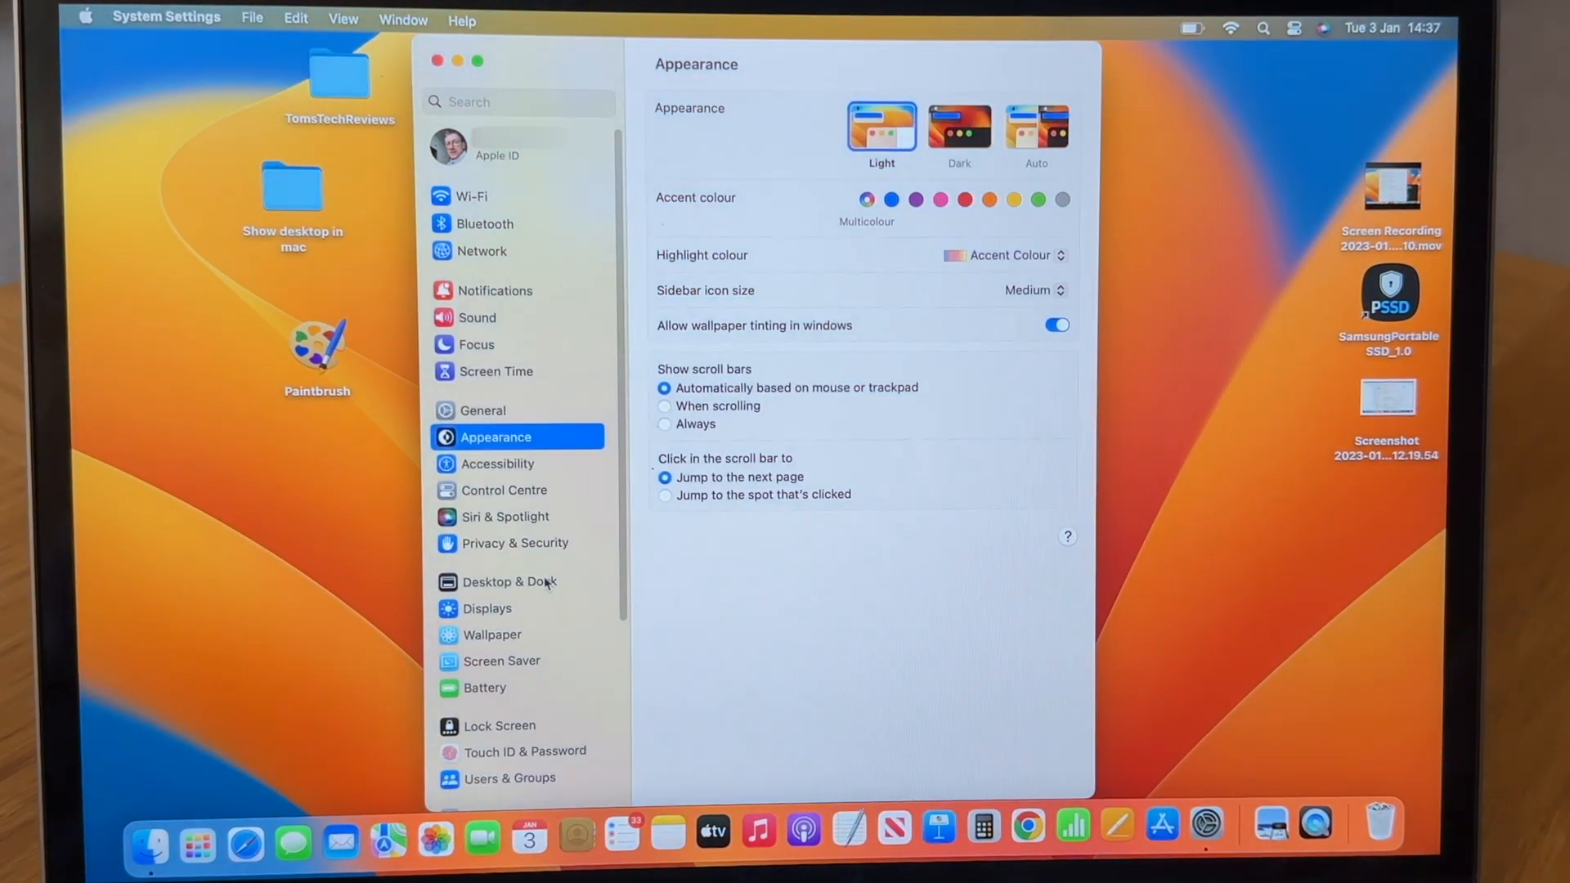
click(515, 543)
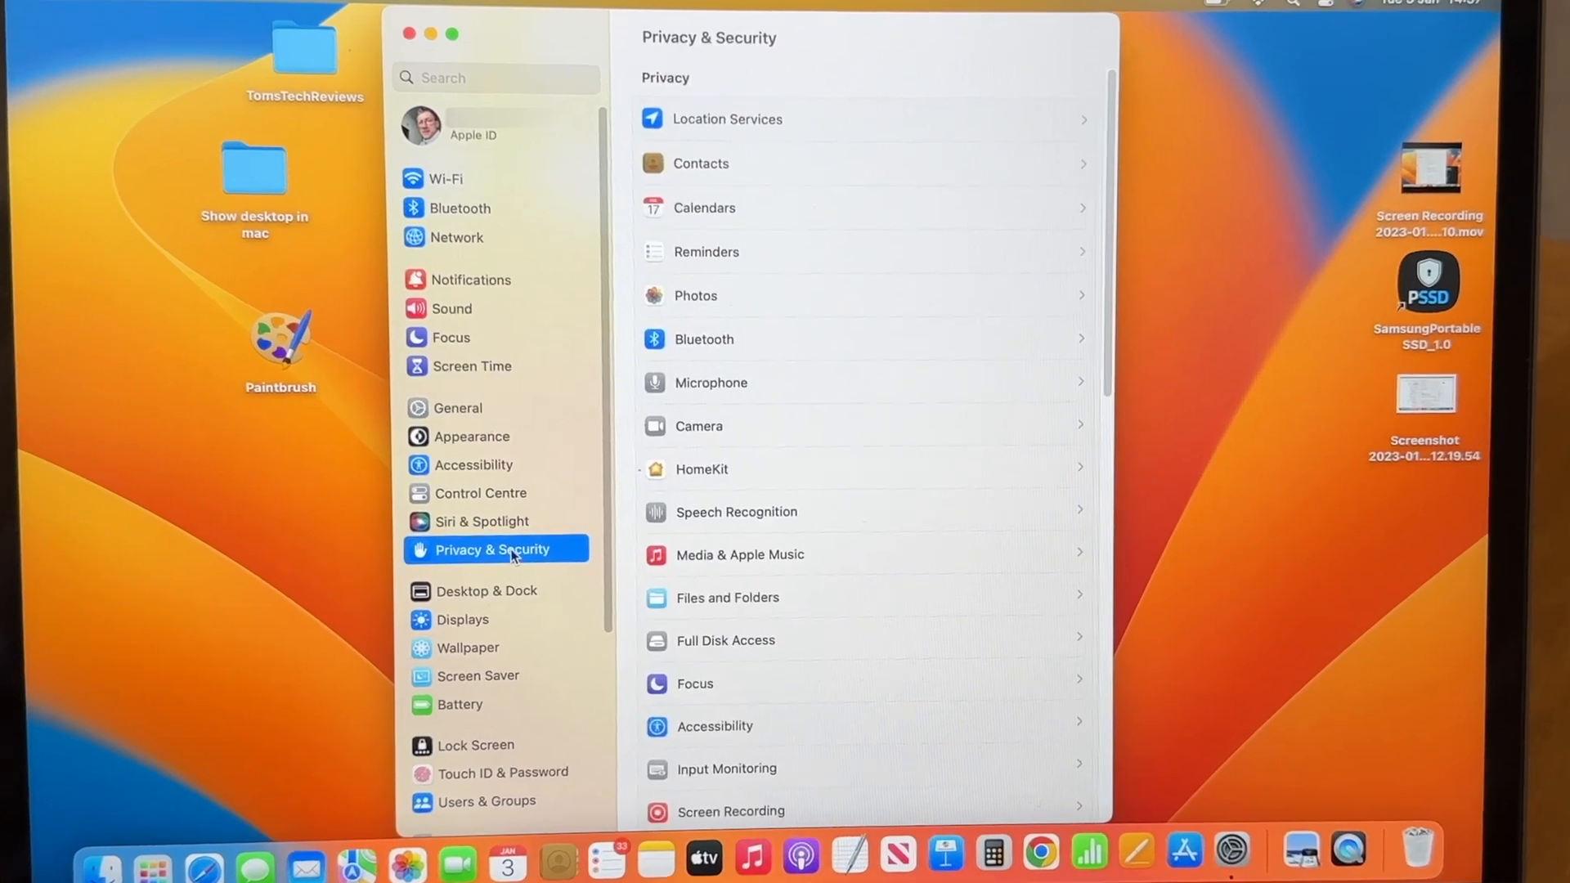
scroll(down, 3)
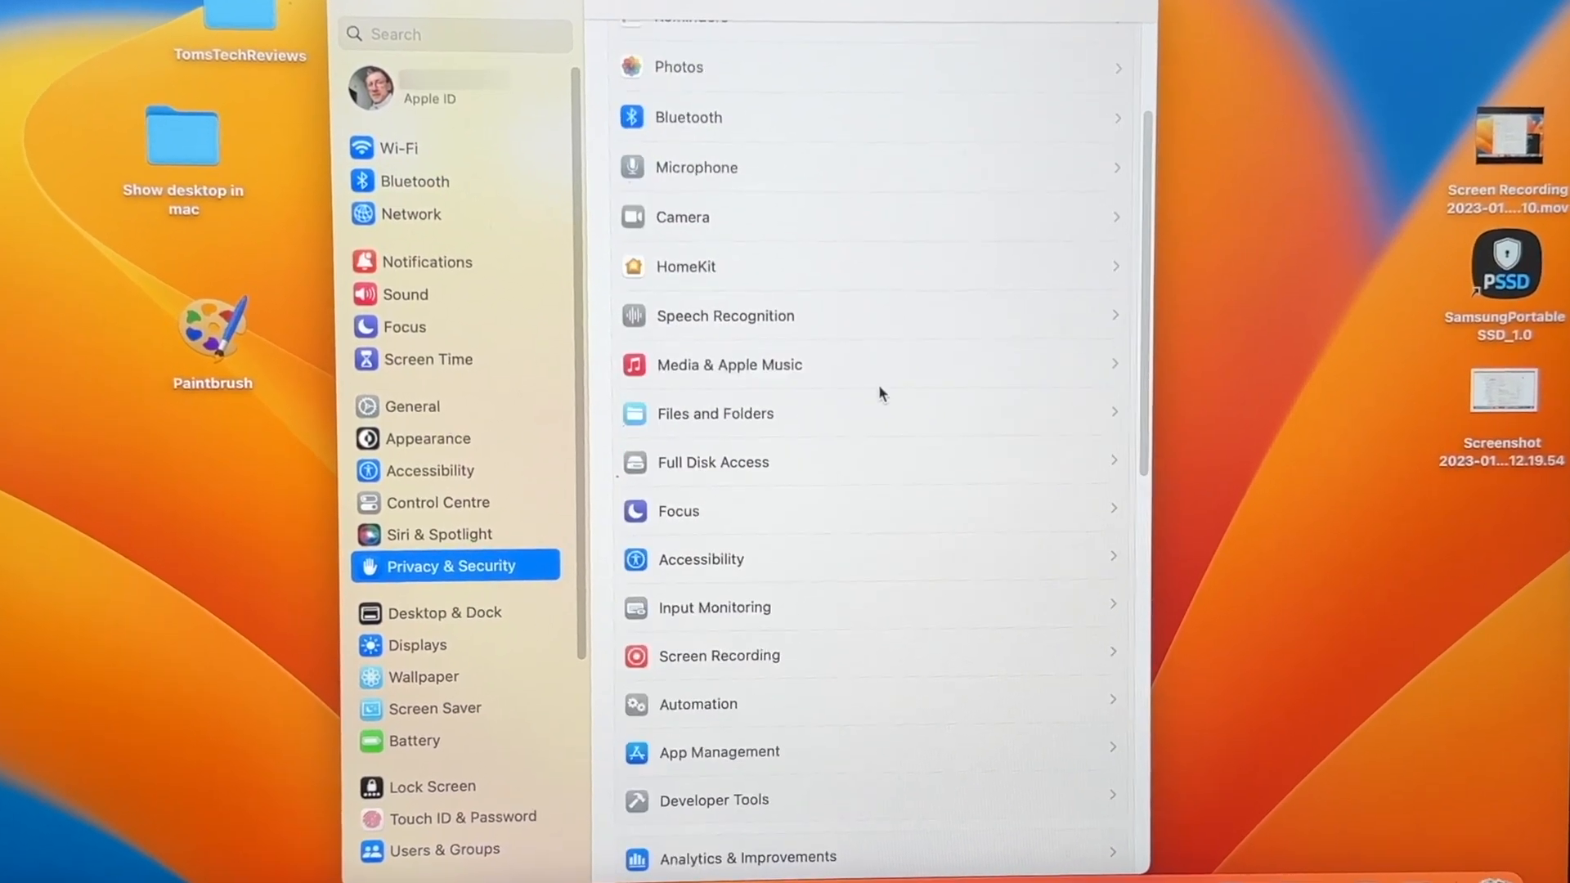
scroll(down, 3)
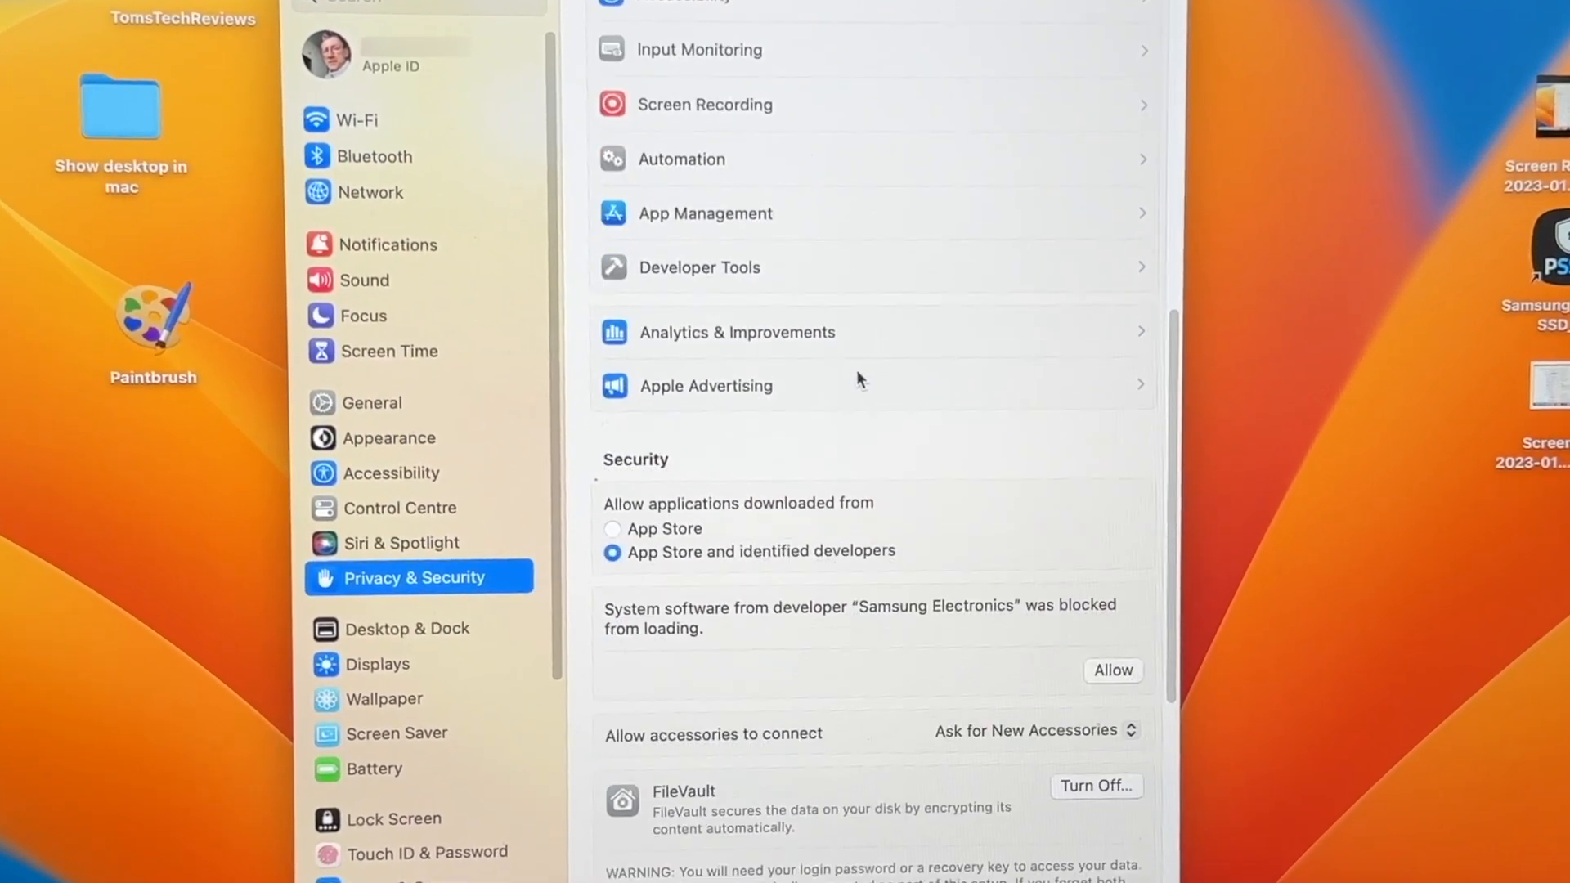
scroll(down, 3)
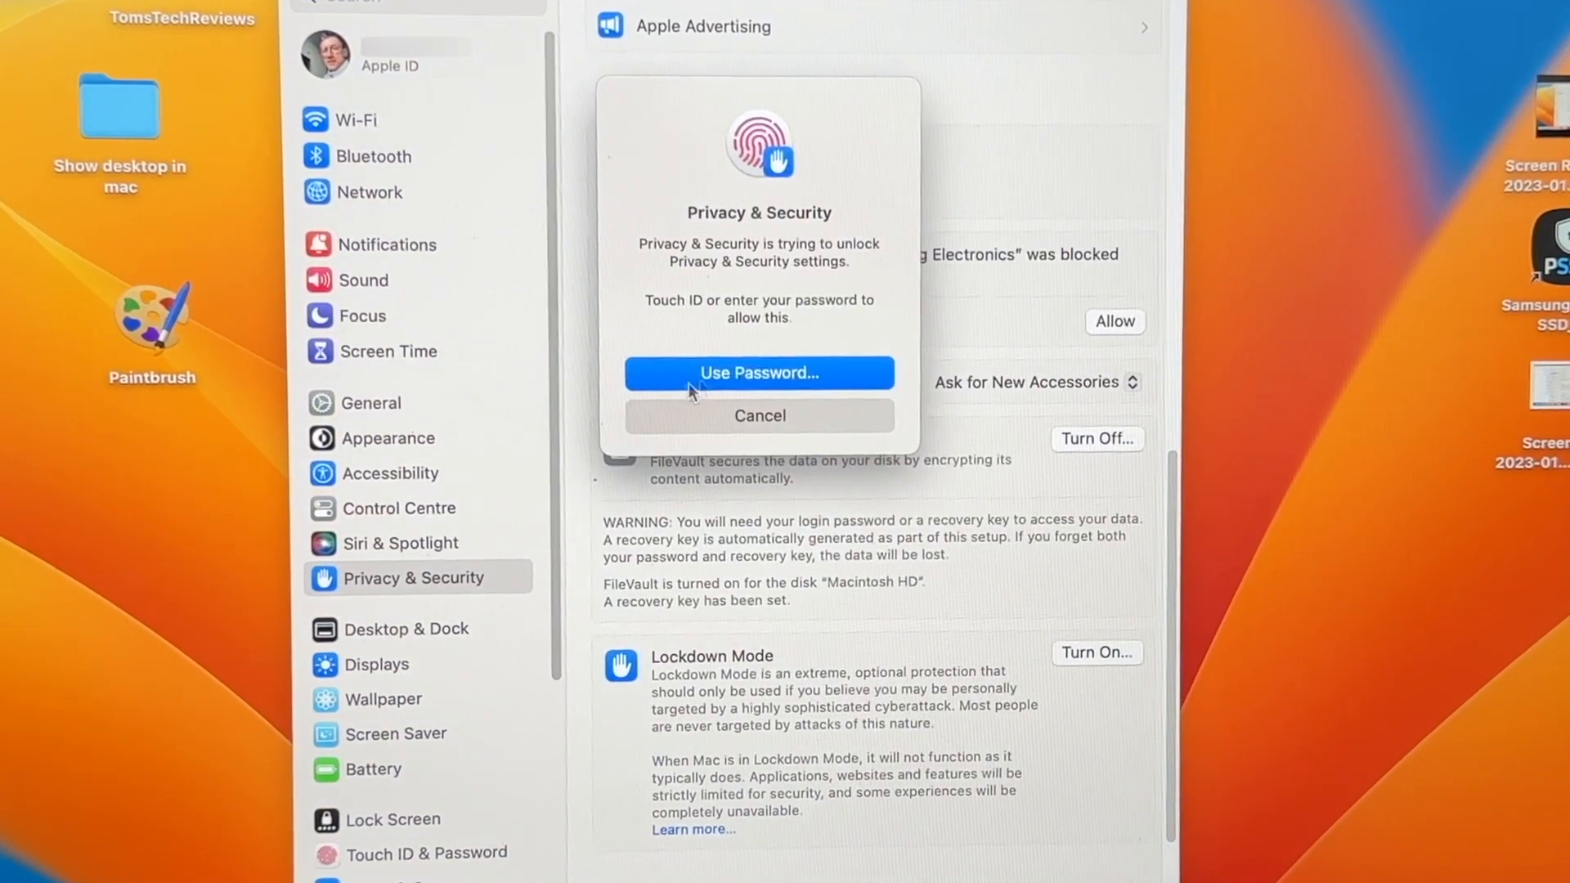
mouse_move(747, 378)
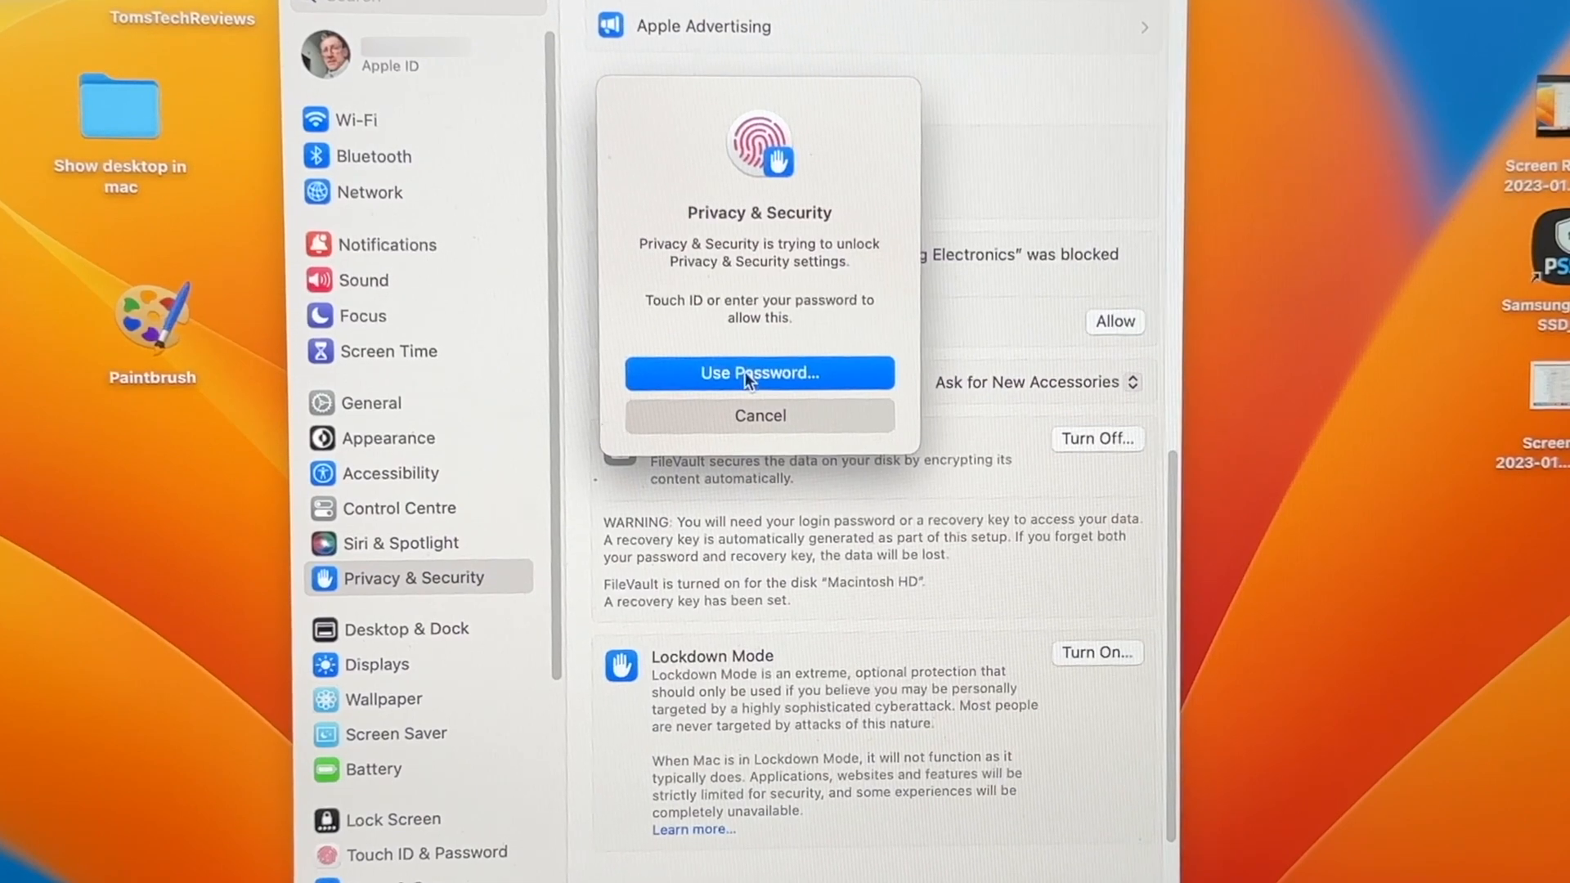
Allow the Samsung Electronics software using password authentication and acknowledge the restart-required notice.
click(759, 373)
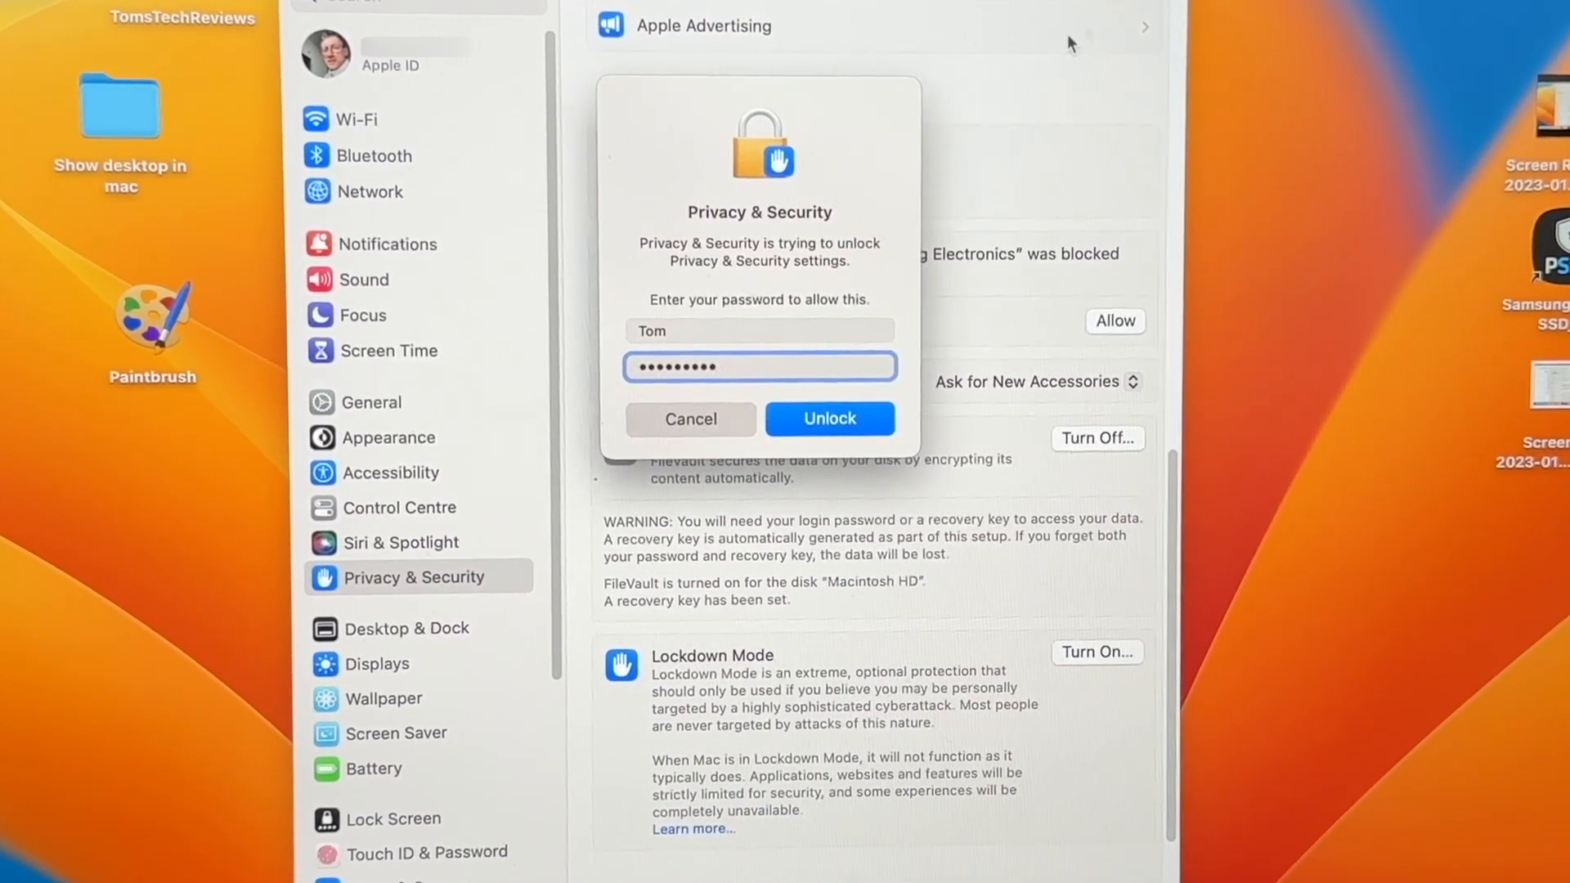
click(829, 418)
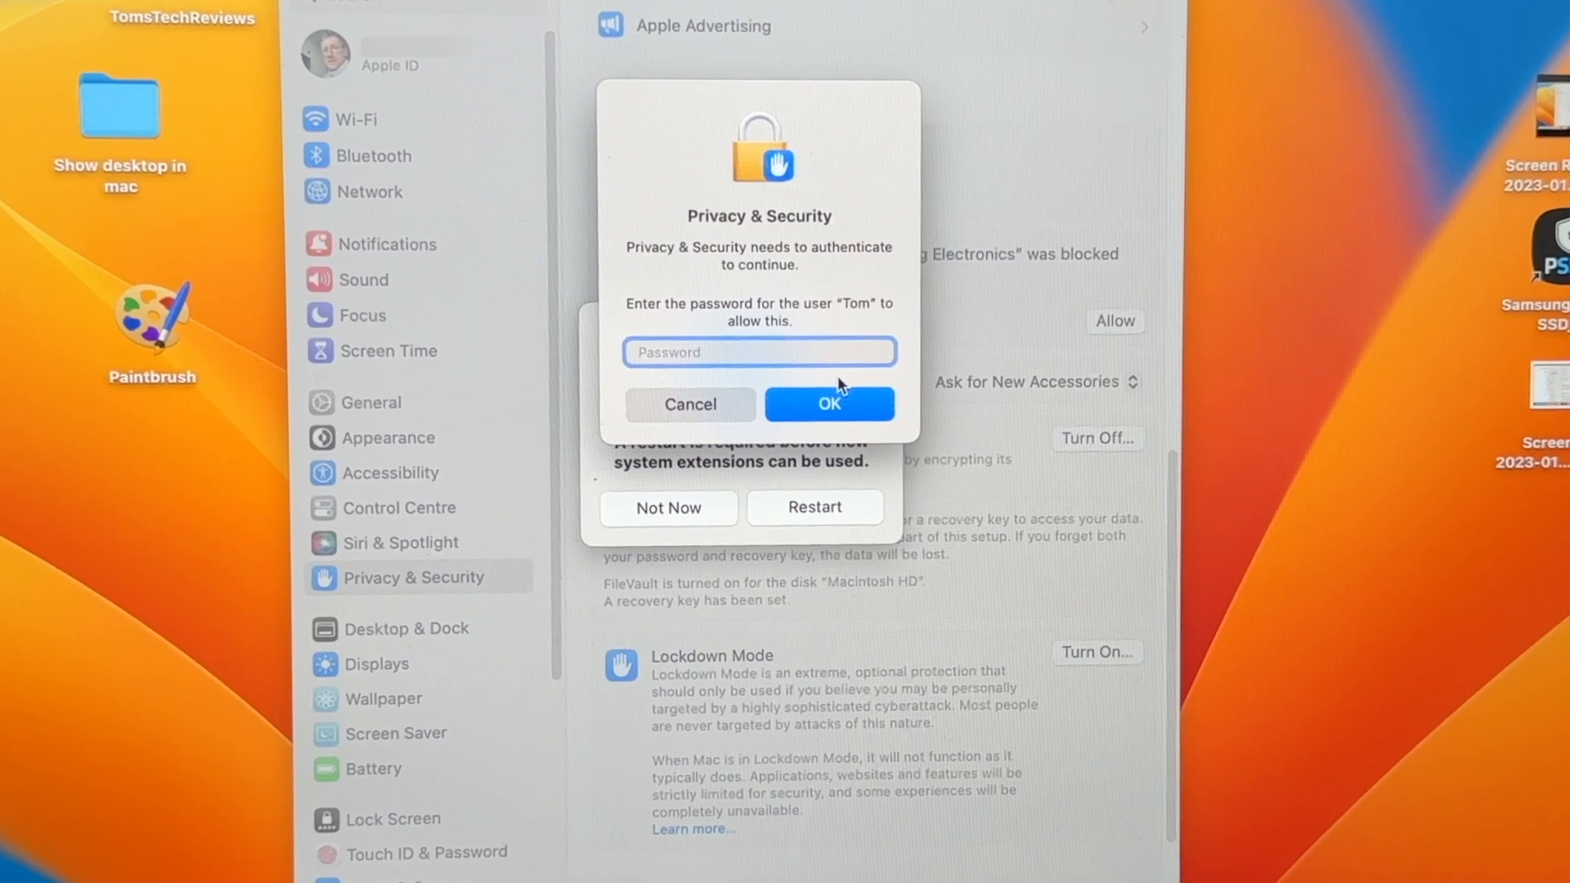
mouse_move(789, 285)
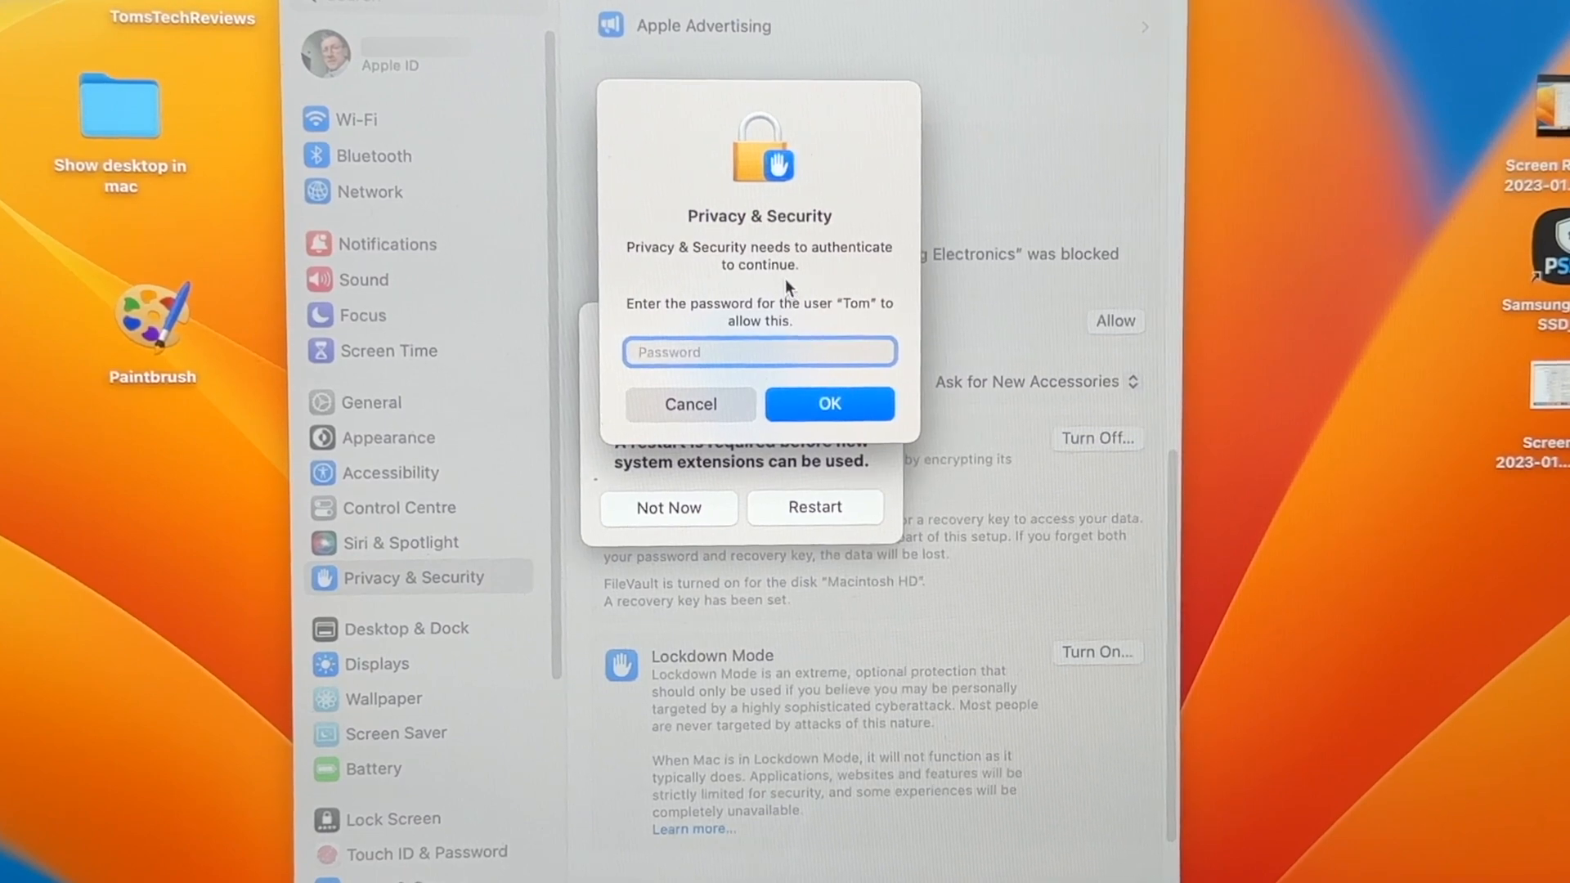
text(••)
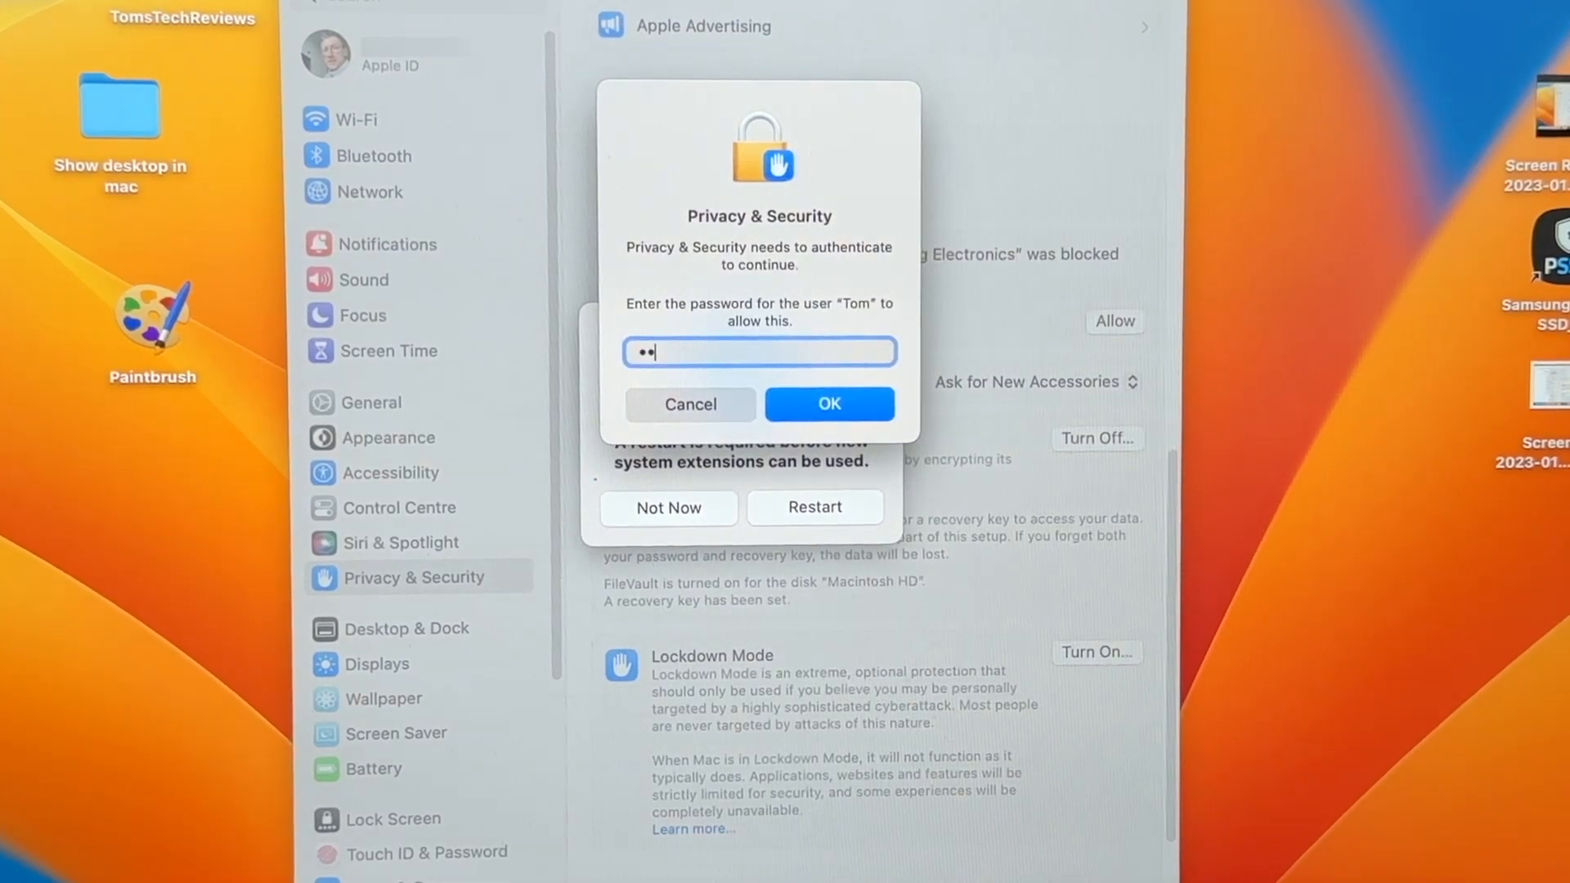
text(••••)
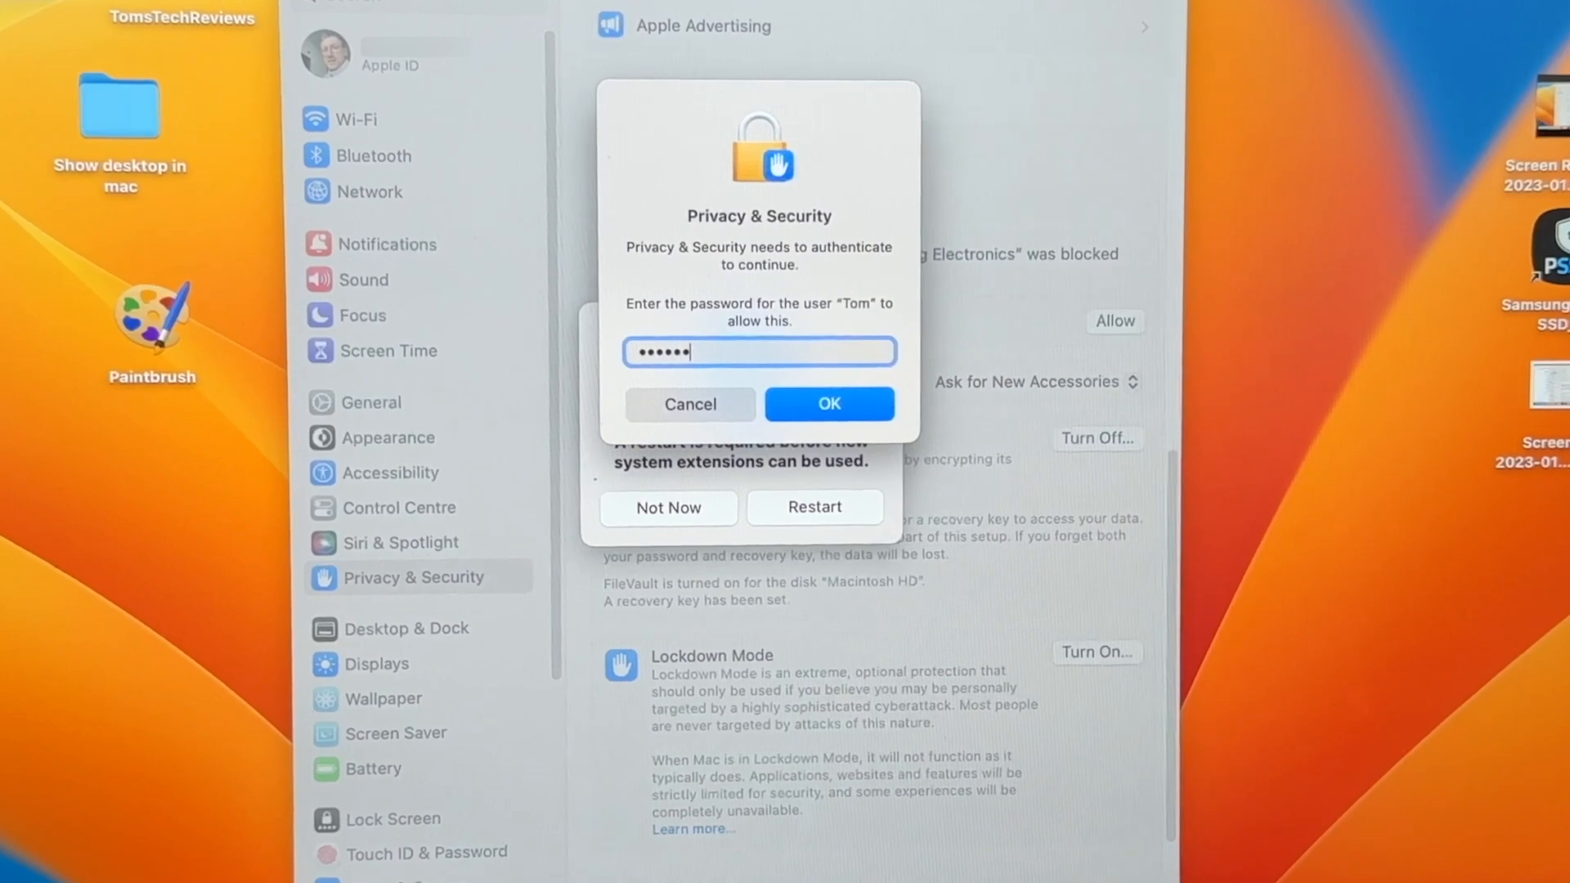
text(••)
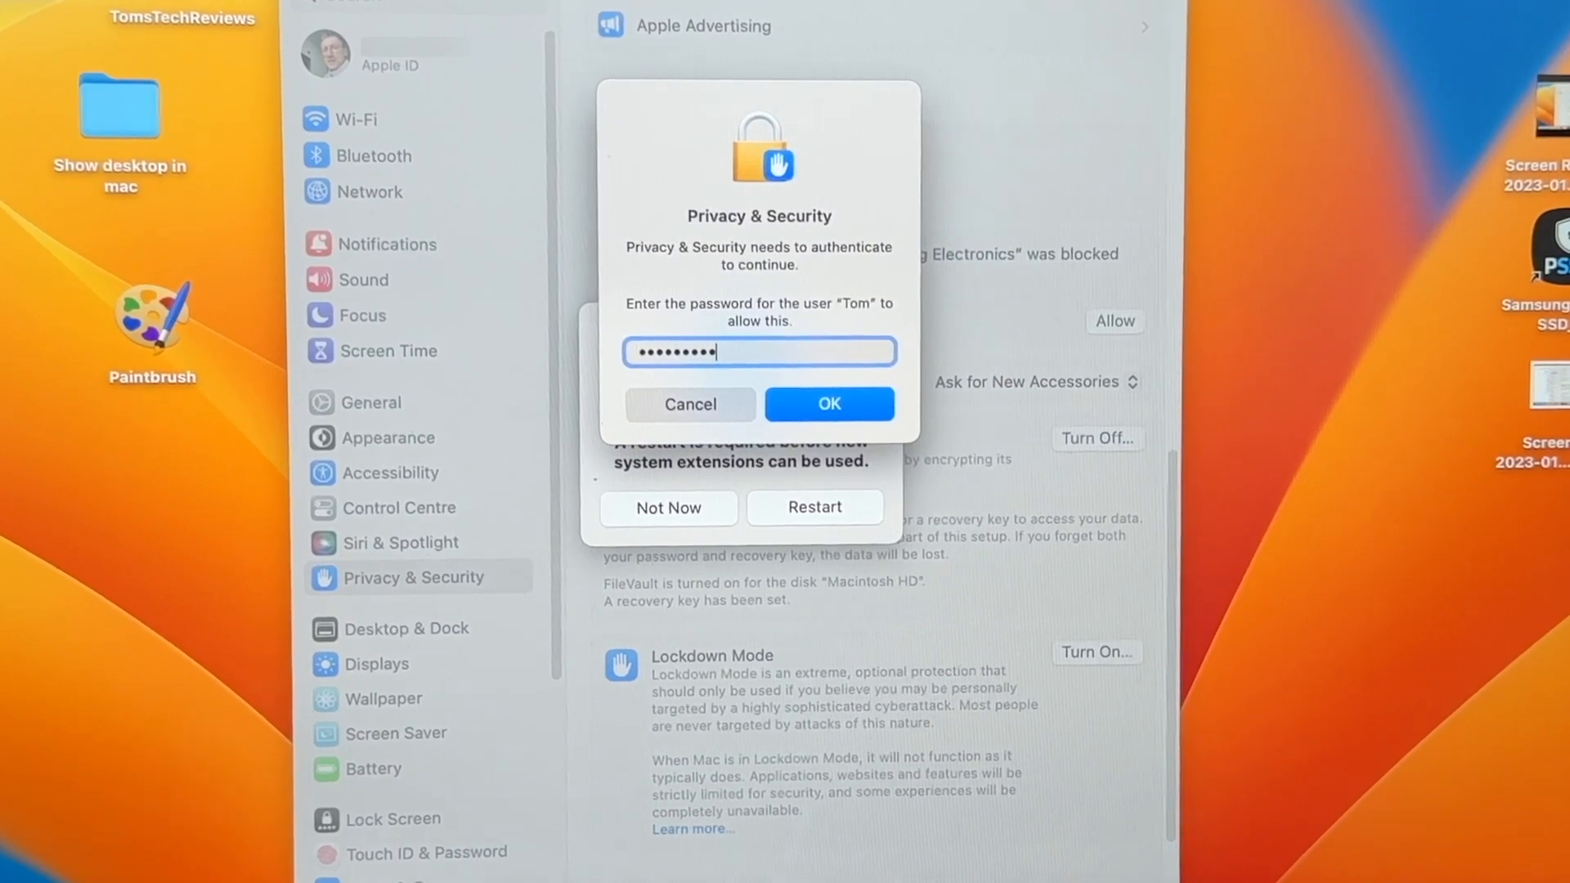
click(827, 404)
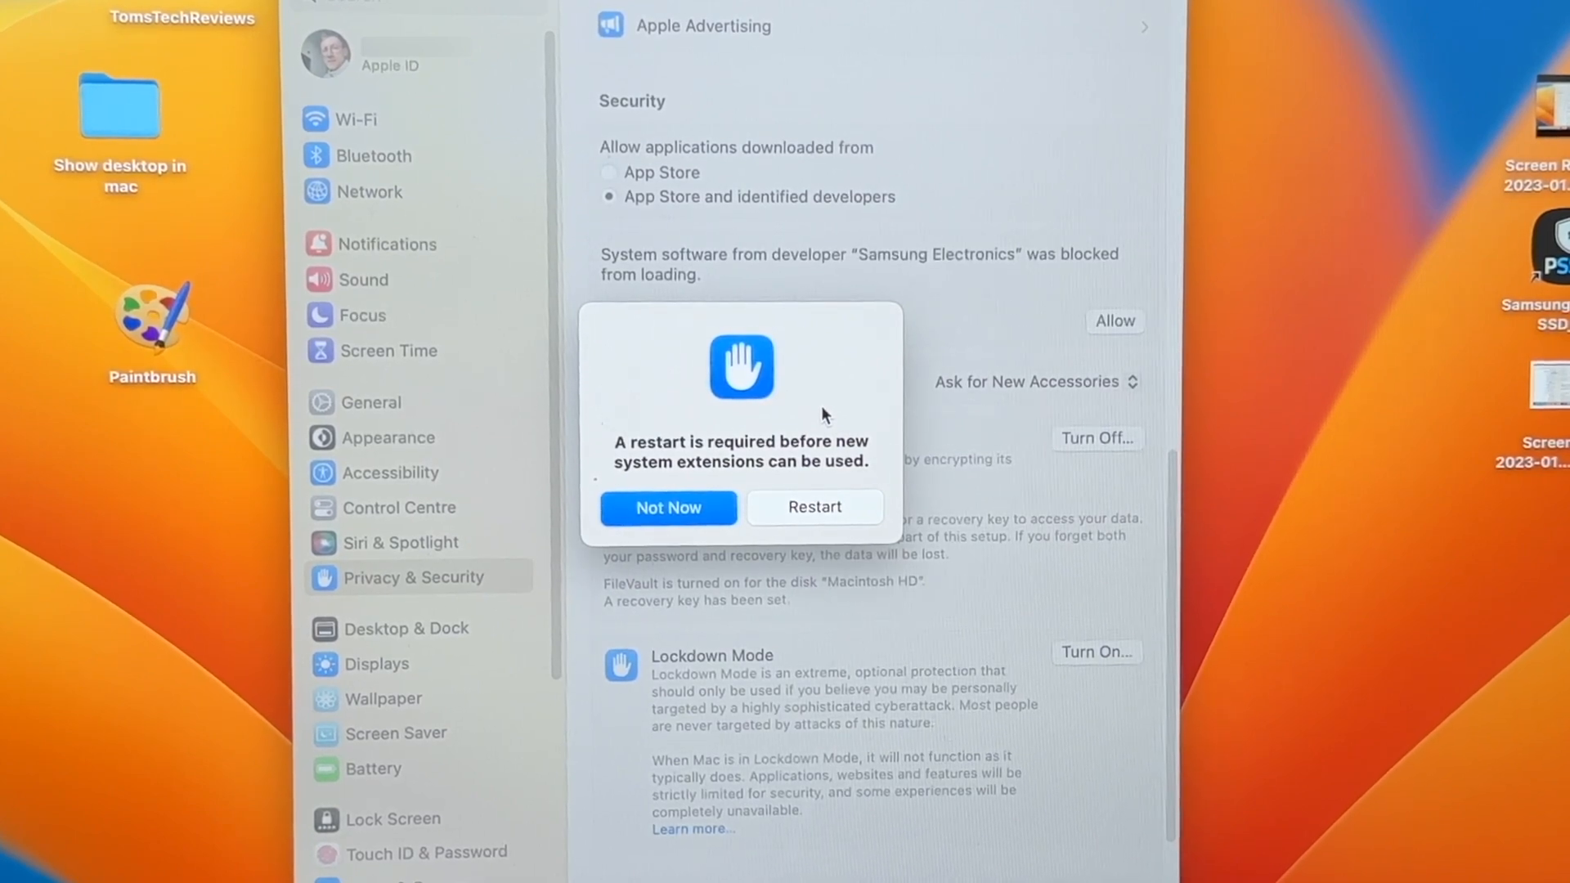
click(667, 507)
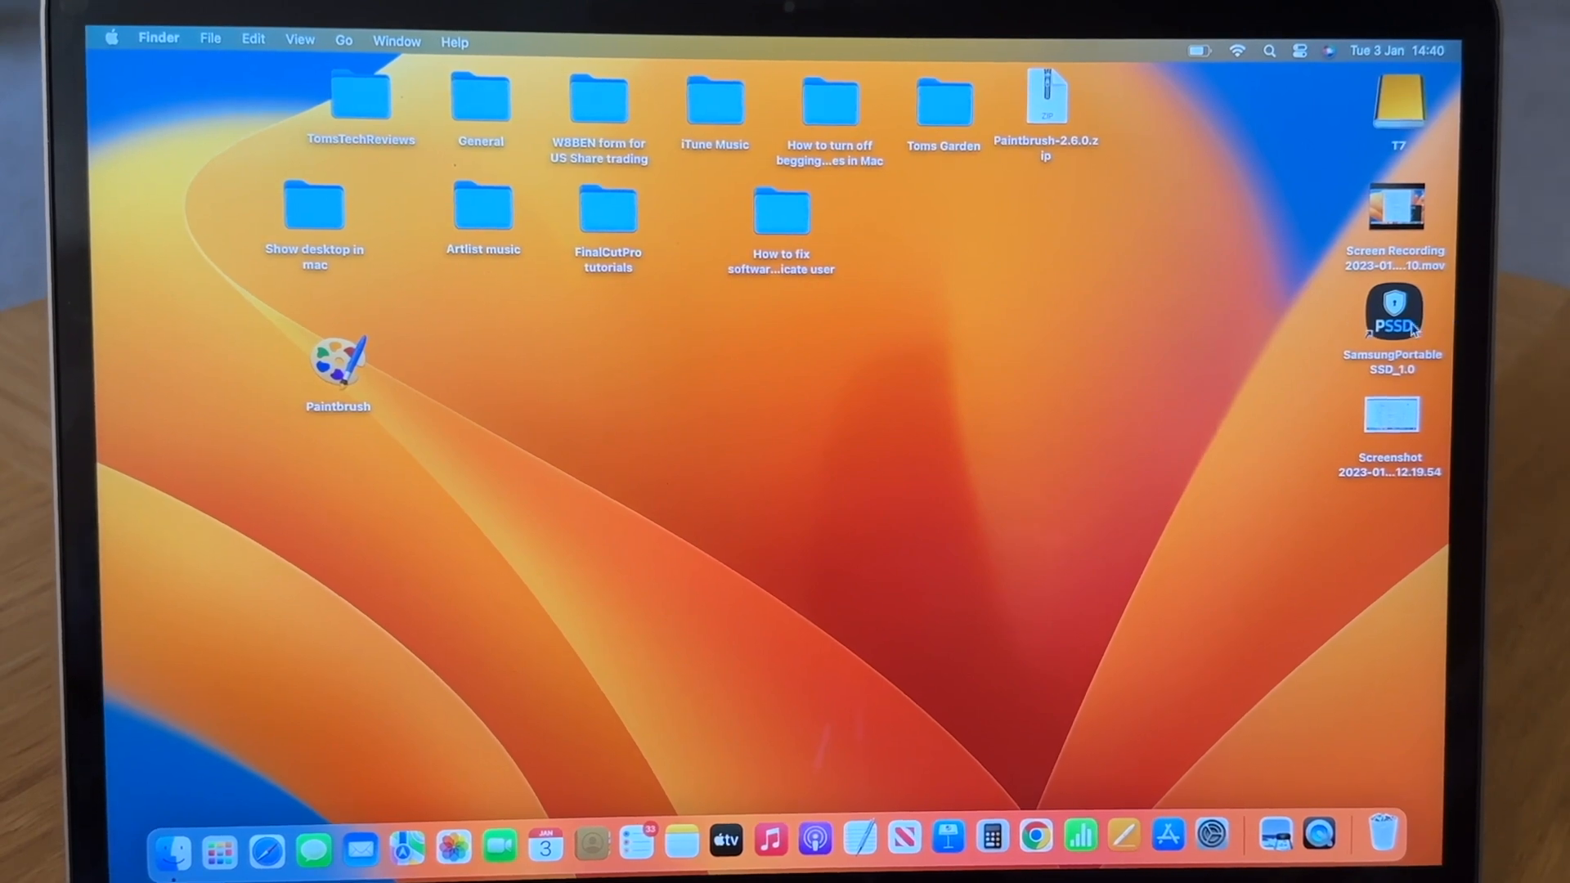
Launch SamsungPortableSSD_1.0 from the desktop and reach the Samsung T7 Welcome screen.
click(1395, 326)
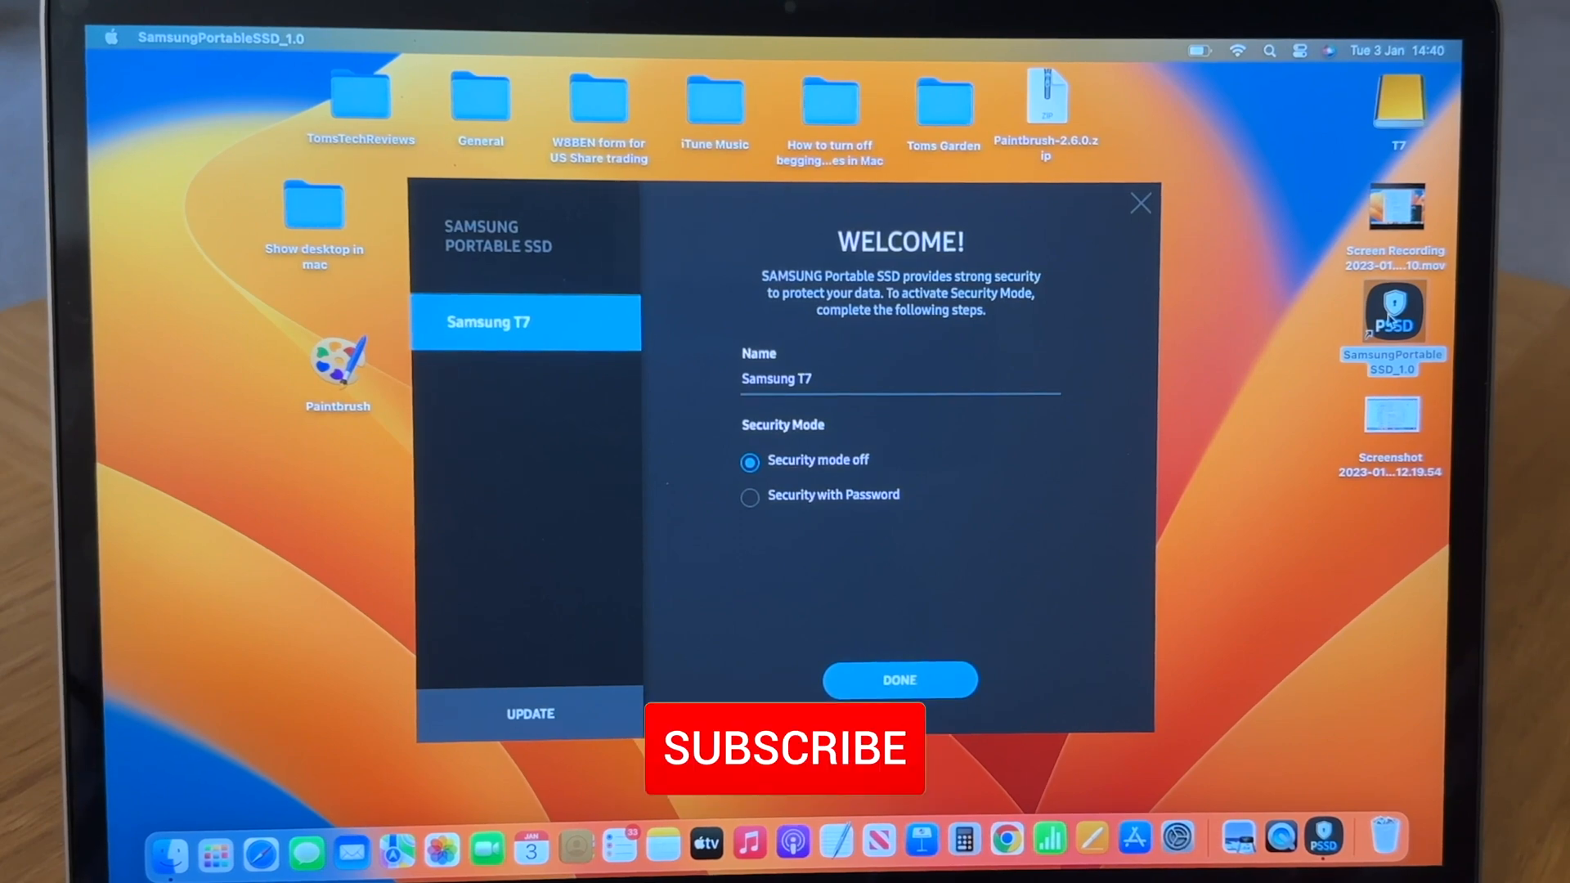
click(785, 749)
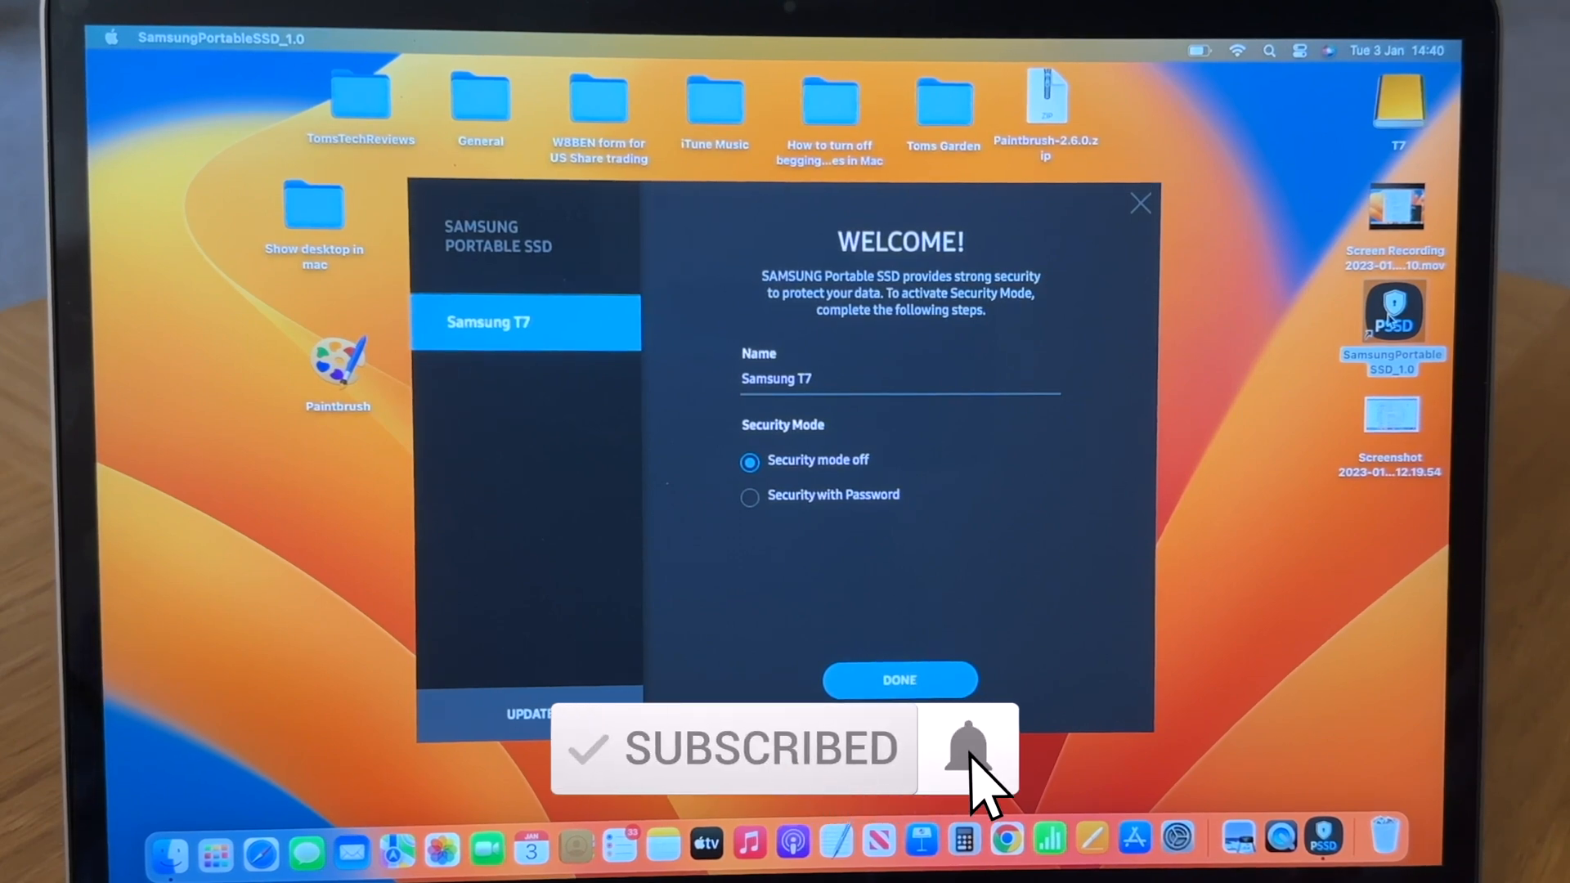